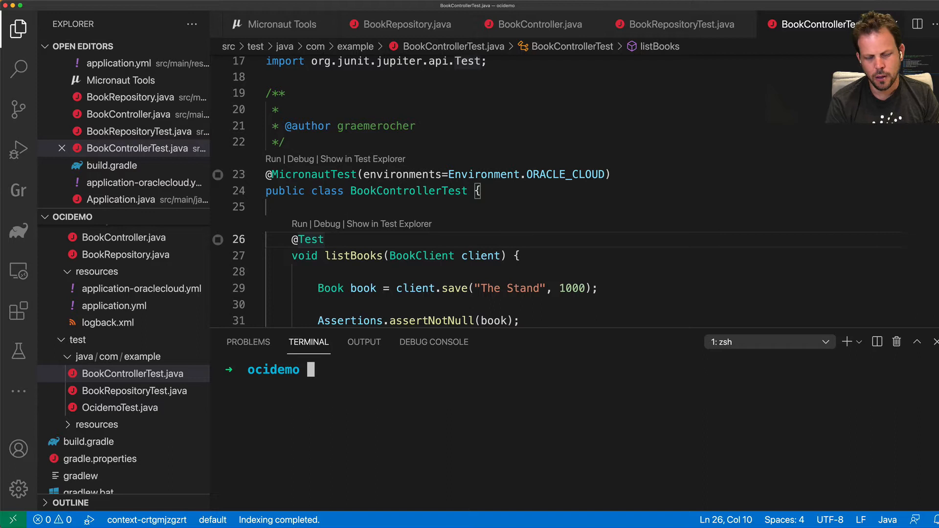
Step: Run the mn feature-diff command for kafka to preview the application.yml change
type("mn feat")
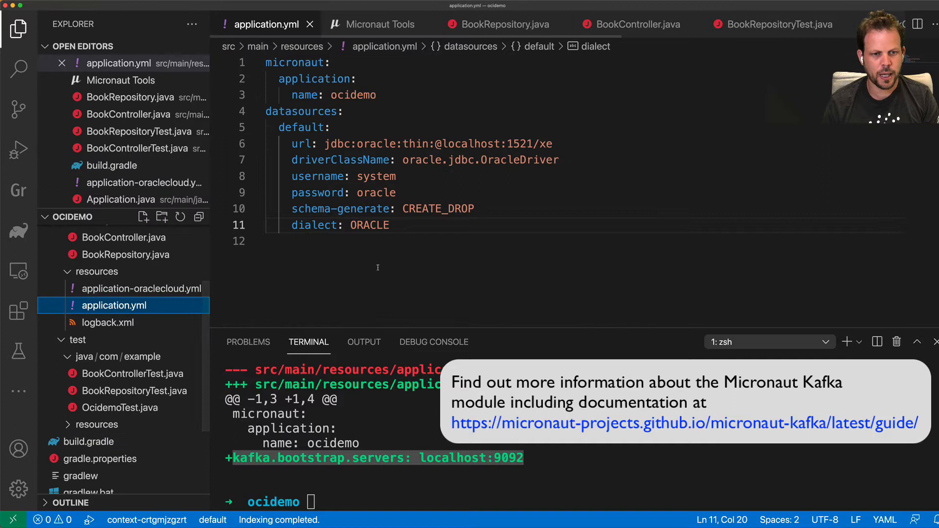
Step: Add kafka.bootstrap.servers: localhost:9092 to application.yml and save it
type("kafka.bootstrap.servers: localhost:9092")
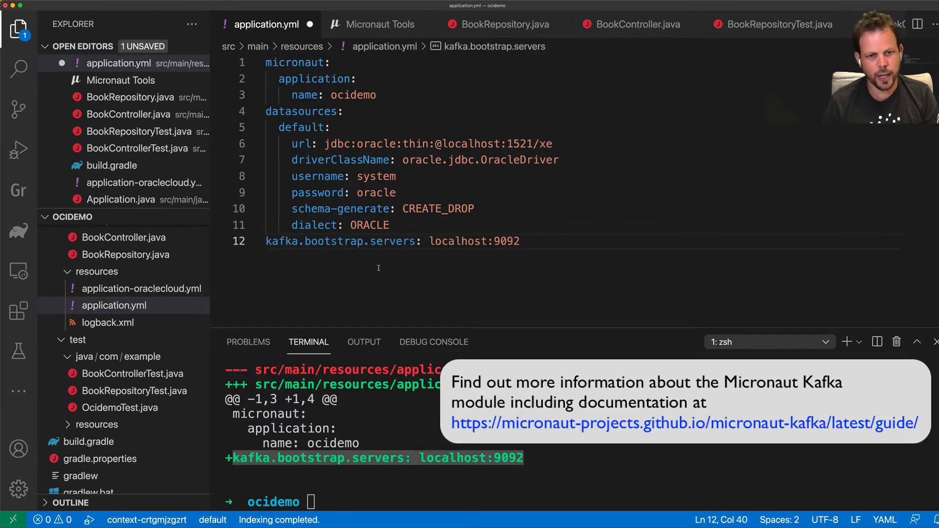
key("cmd+s")
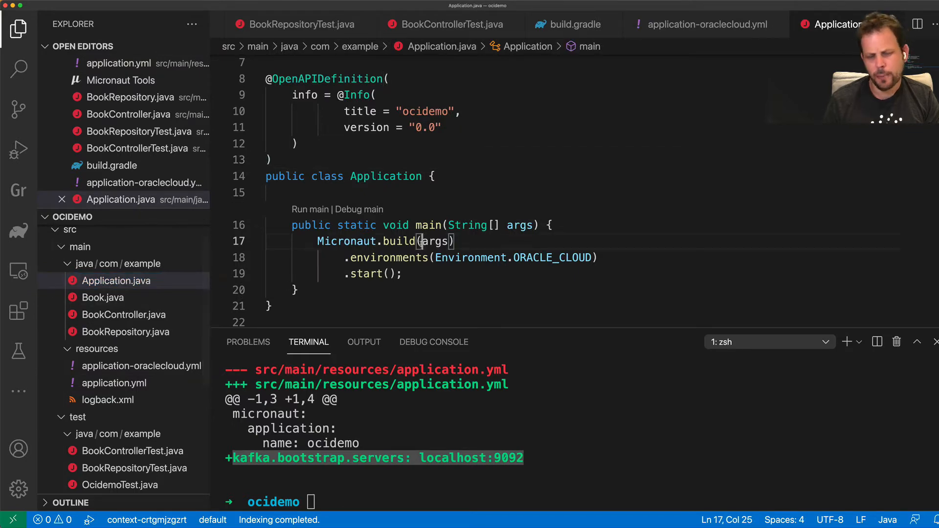
Step: Create a new Java interface named BookProducer from the Java template in com.example
key("cmd+shift+p")
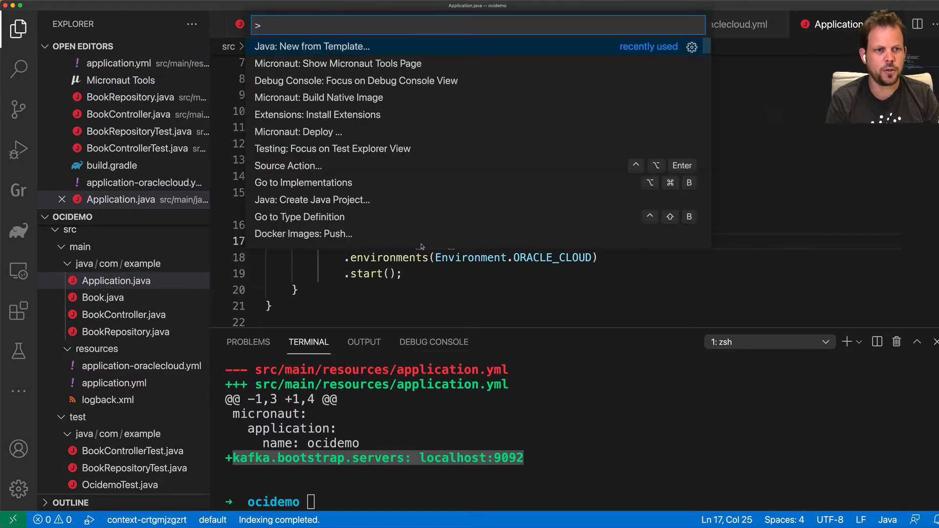
left_click(311, 46)
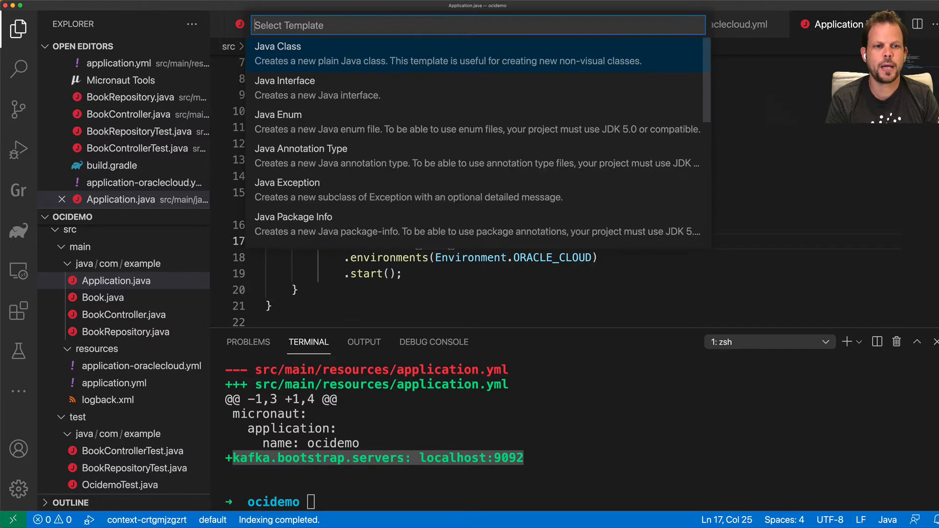
left_click(285, 81)
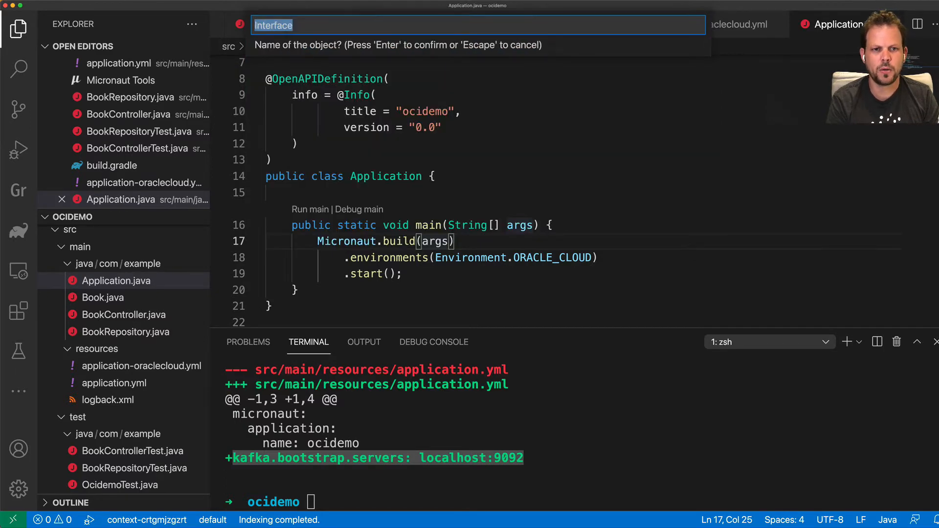
type("BookProducer")
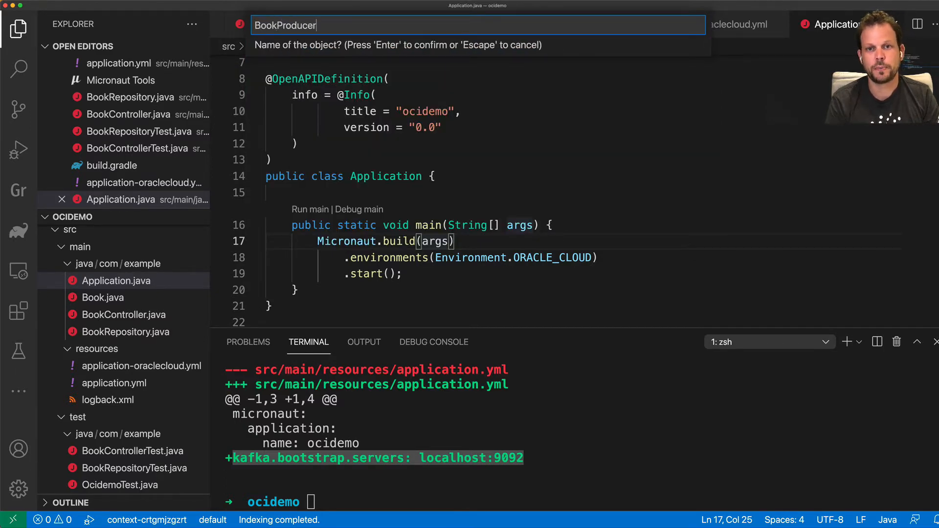
key("Enter")
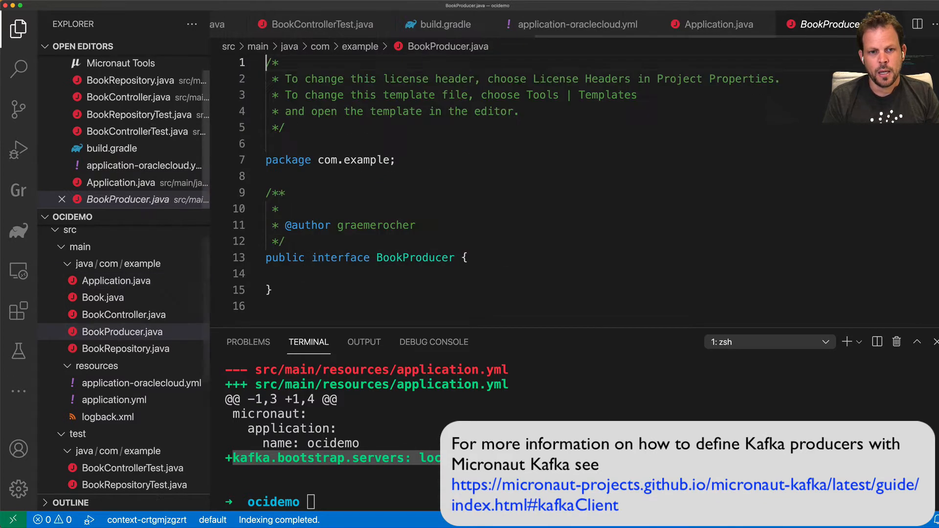
scroll("down", 3)
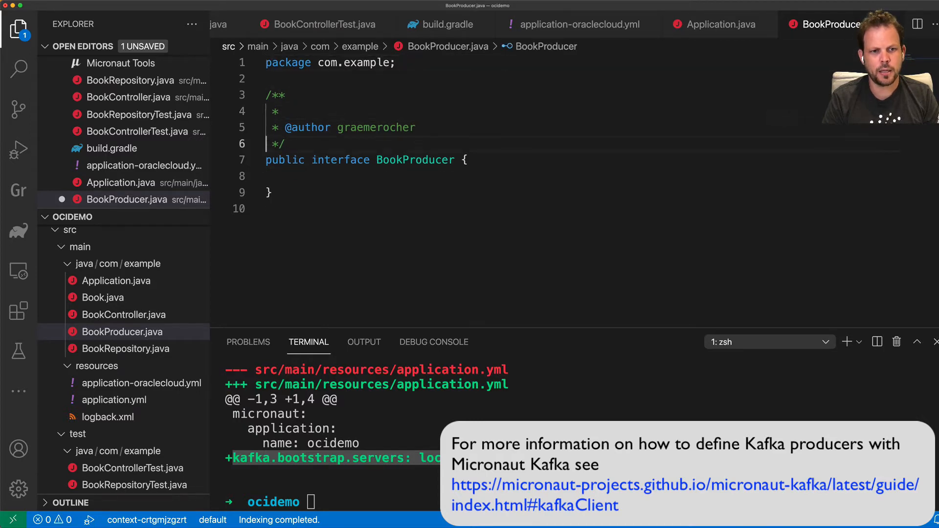
type("@KafkaClient")
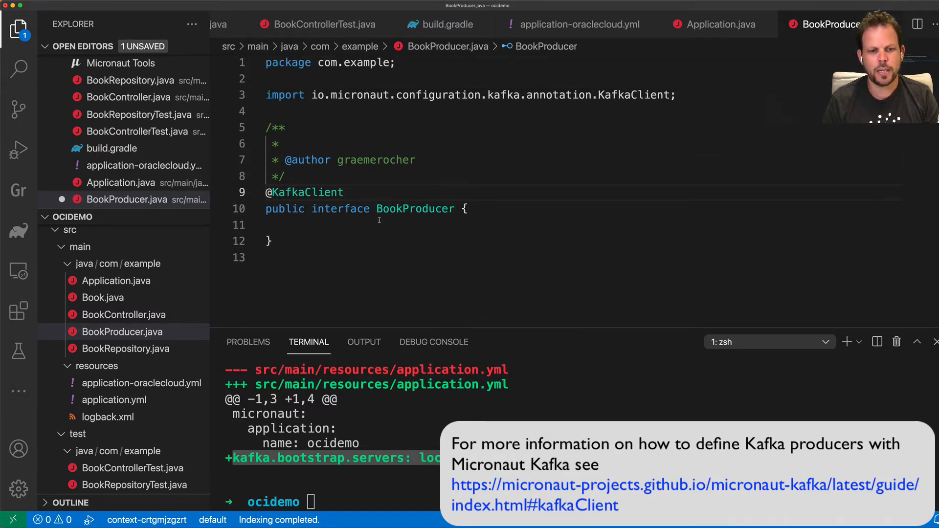
key("Enter")
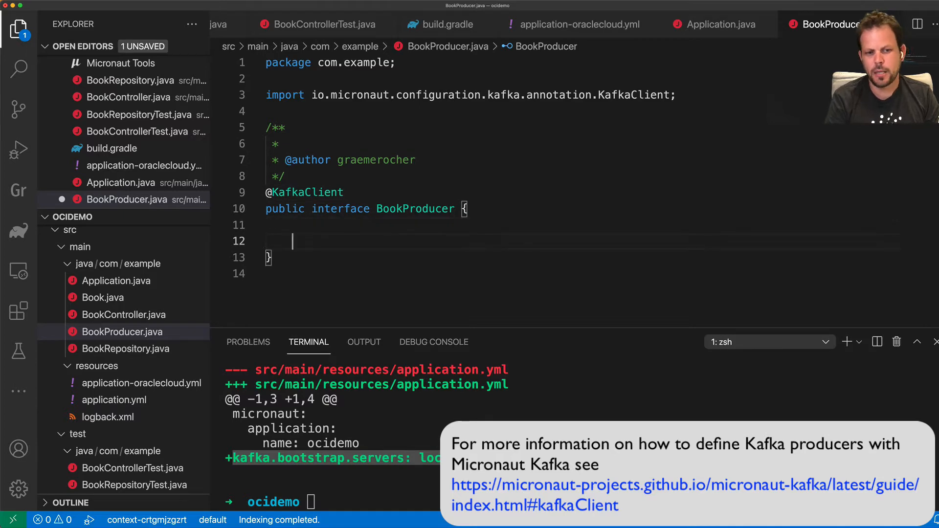
type("@Topic(")
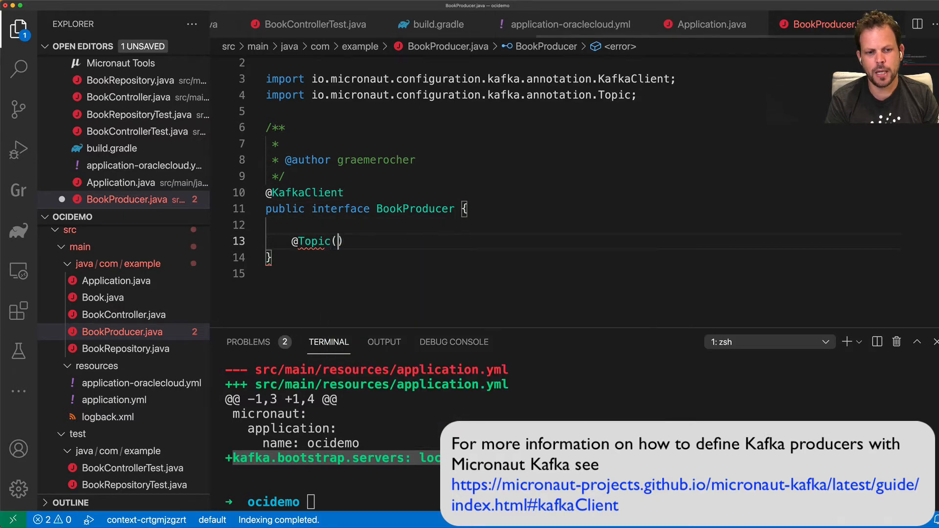
type("\"events\"")
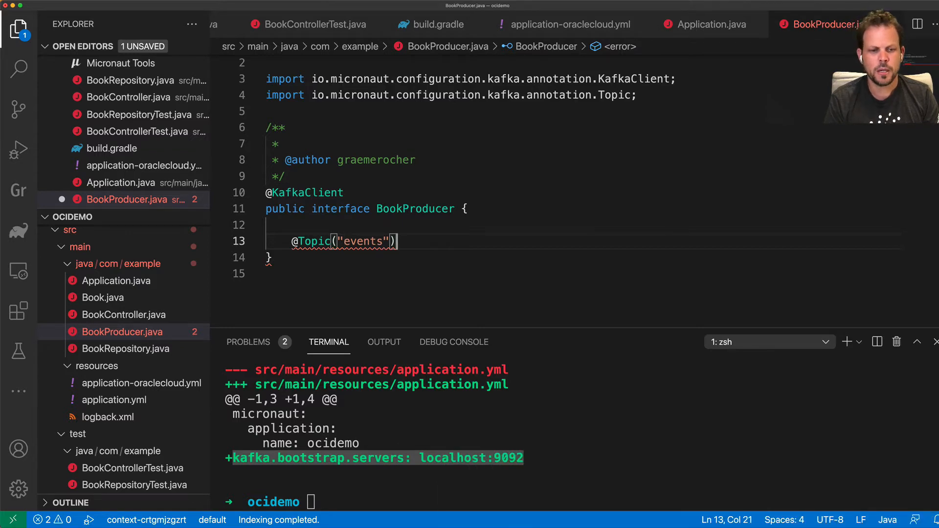
type("void send(Book book);")
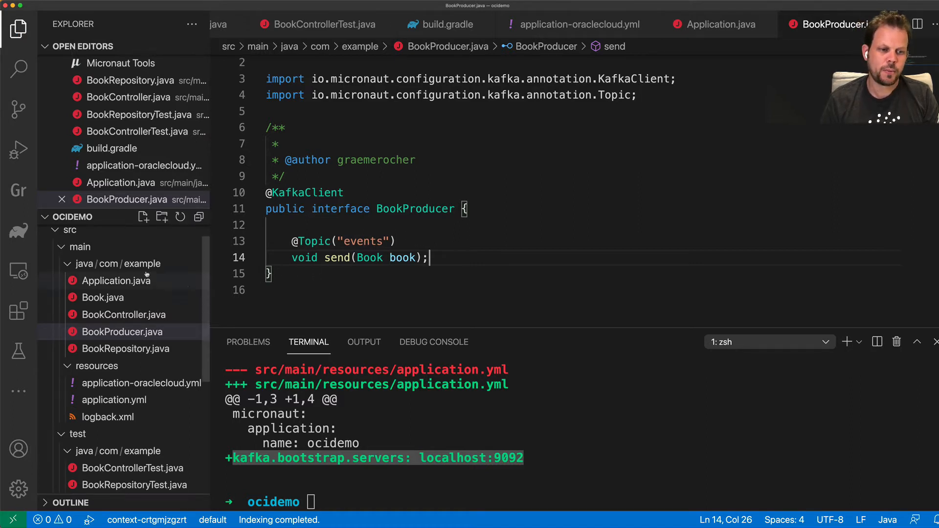
left_click(119, 281)
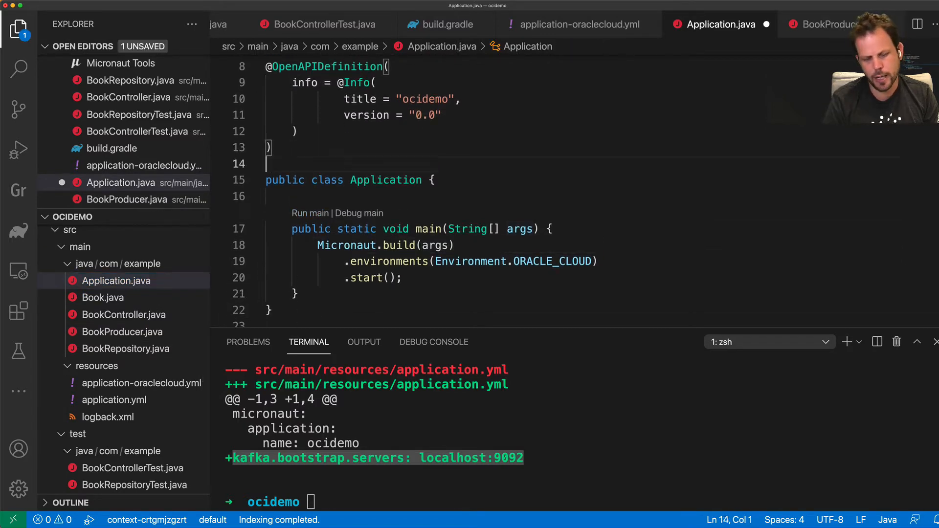
type("@Sing")
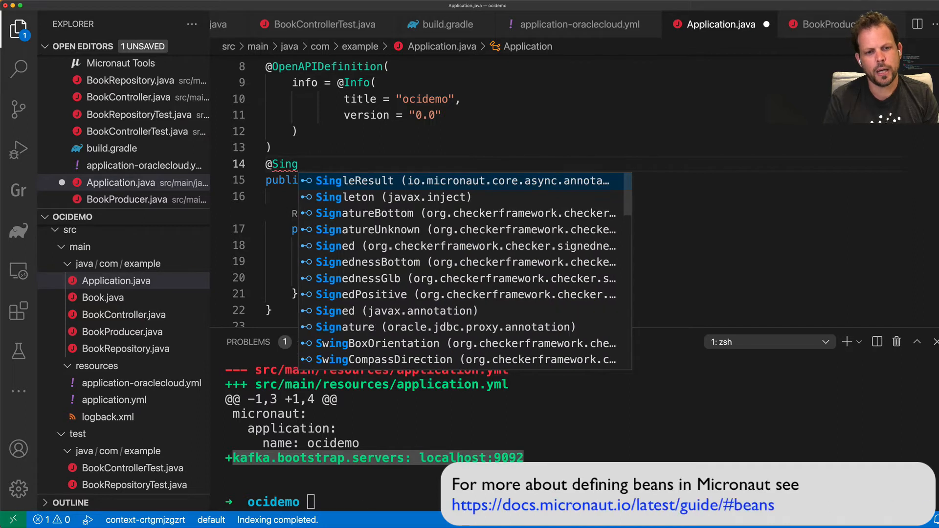
key("Enter")
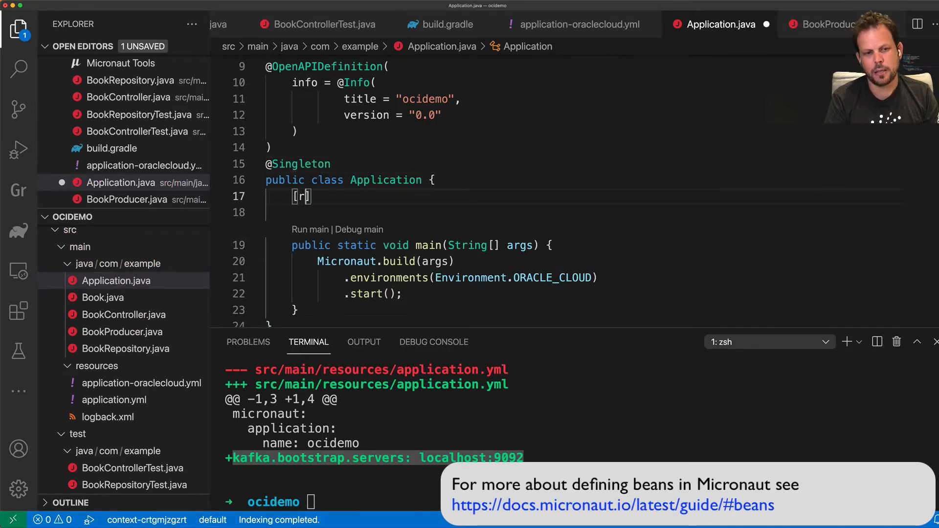
Step: Add final BookRepository repository and BookProducer producer fields with a constructor assigning them
type("private f")
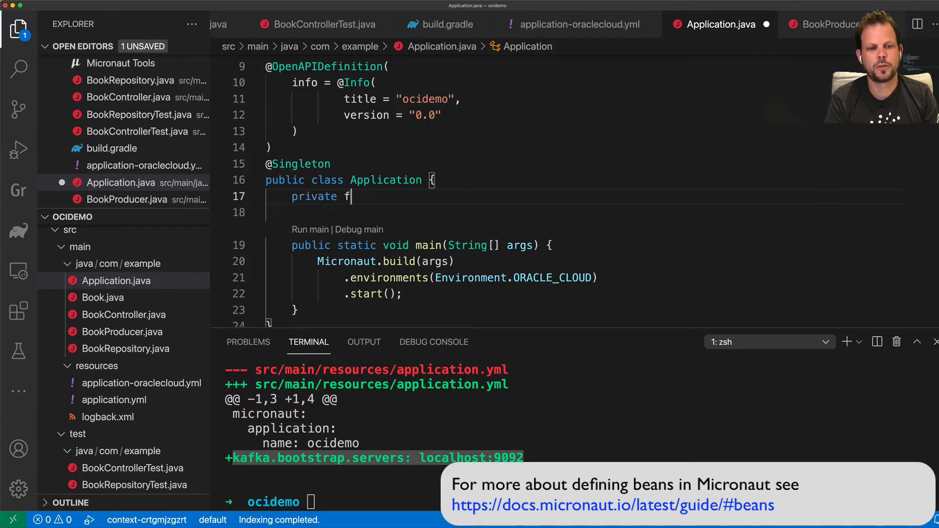
type("inal Book")
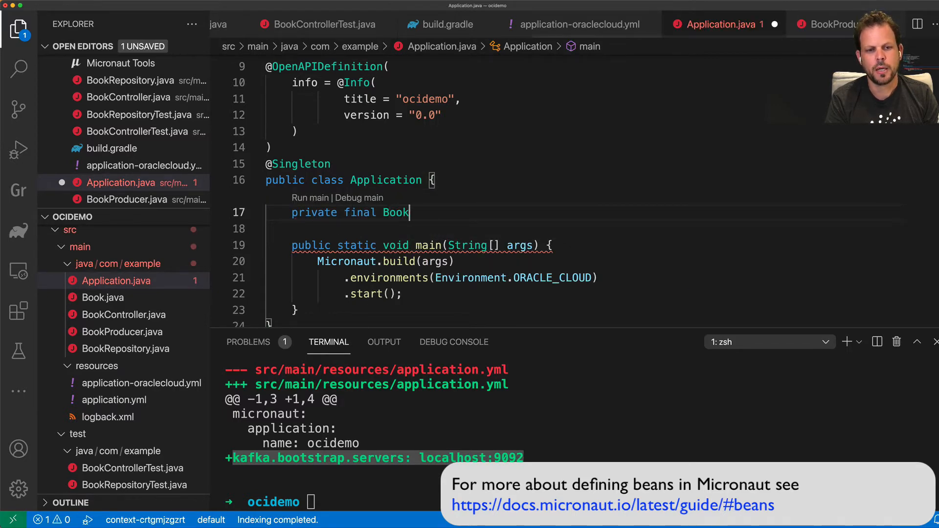
type("Repository repository;")
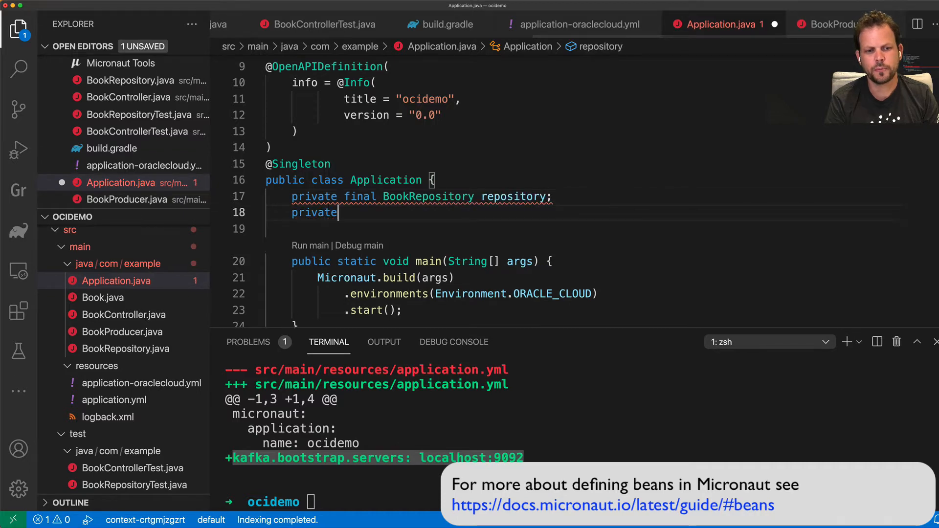
type("final BookProducer producer;")
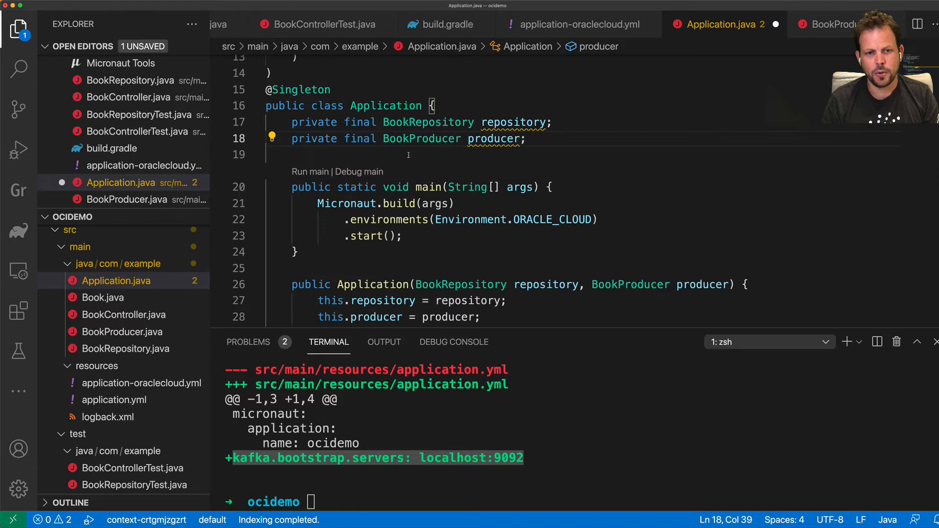
scroll("down", 3)
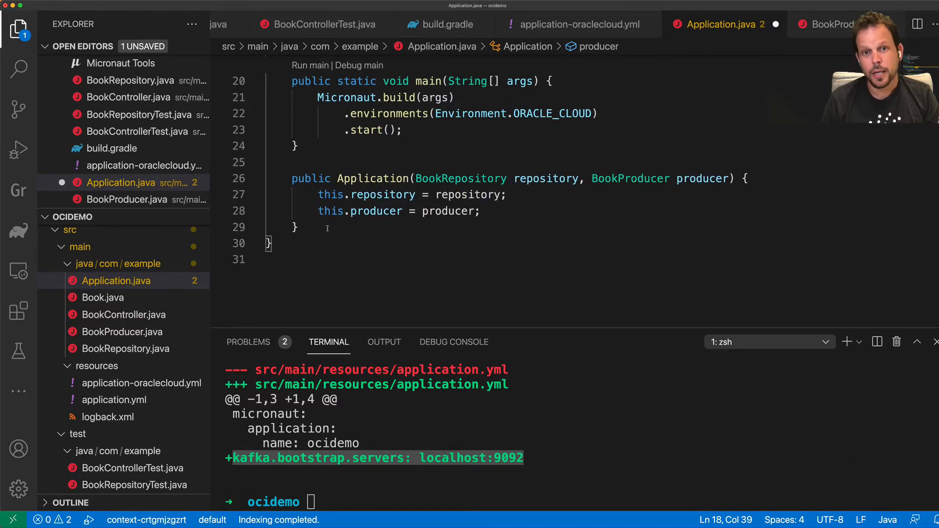
type("@Ev")
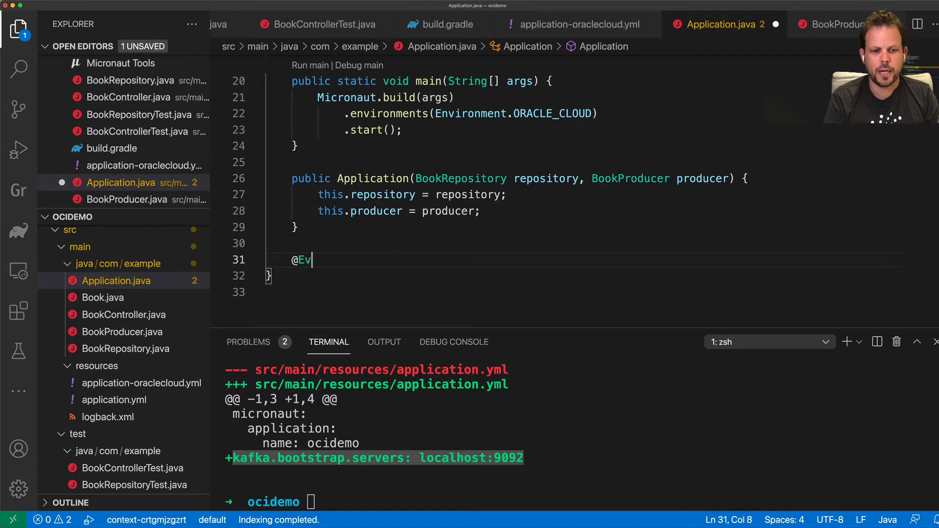
type("entListener")
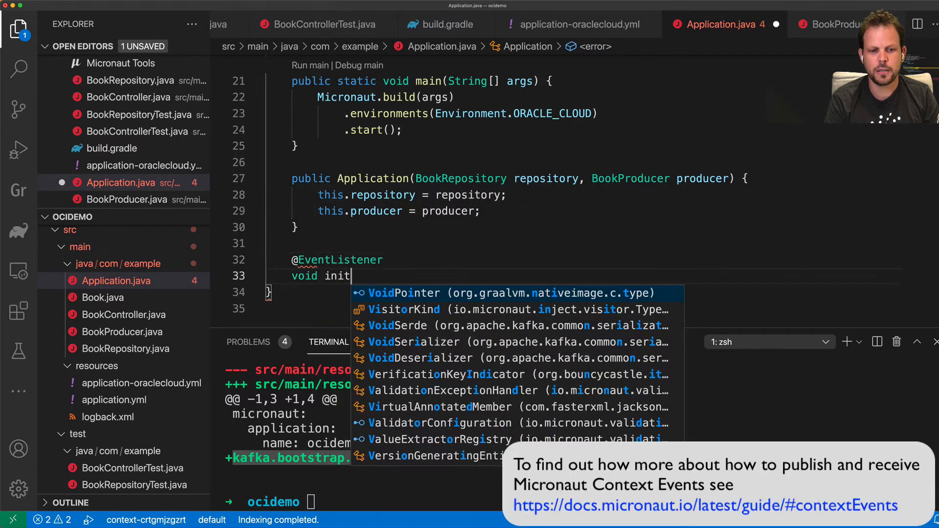
type("(Startup)")
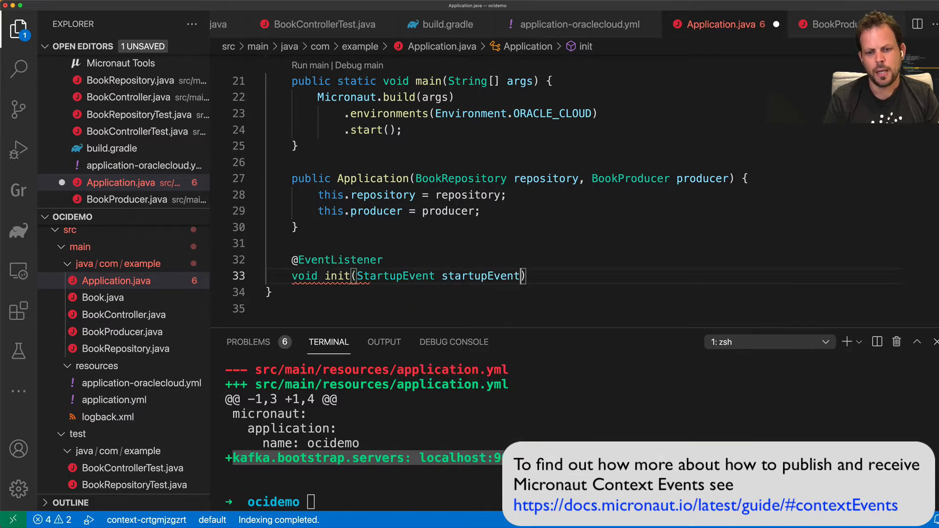
type("{")
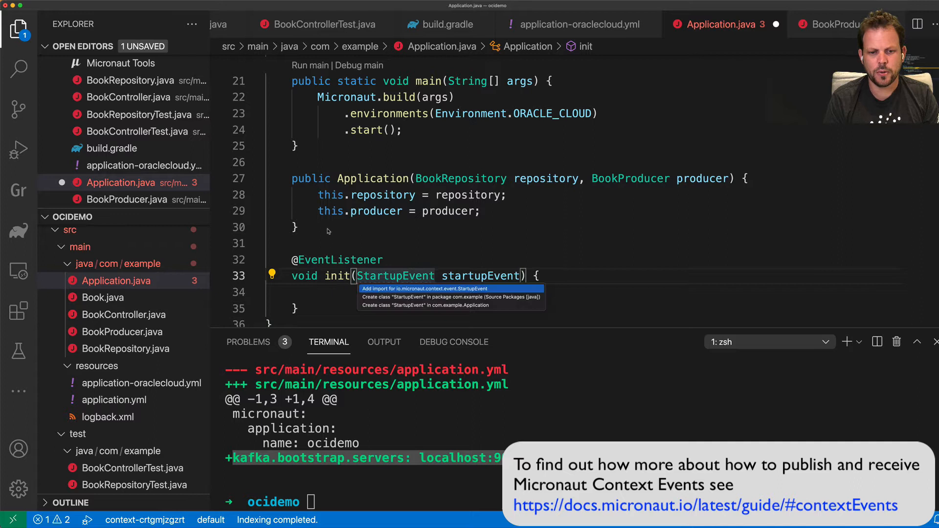
left_click(426, 289)
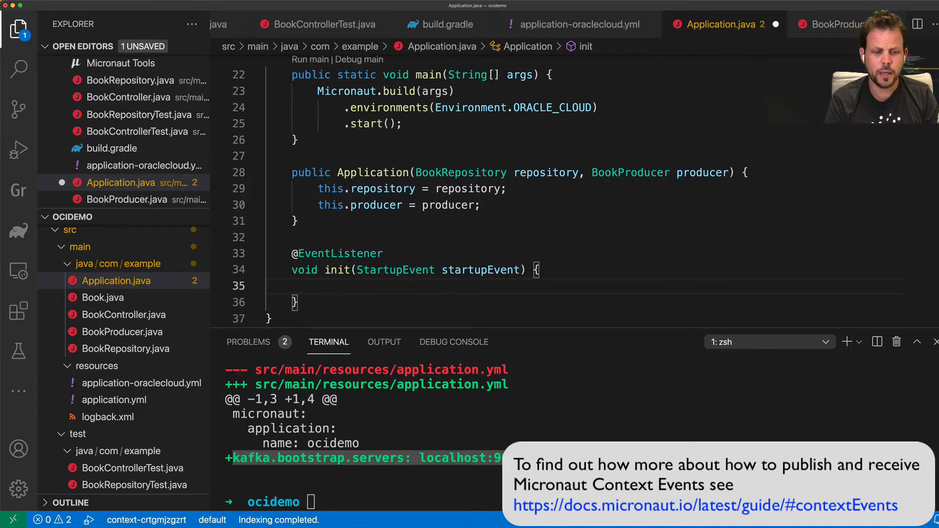
Step: Save a new Book("The Stand", 1000) through repository.save in the startup listener
type("rep")
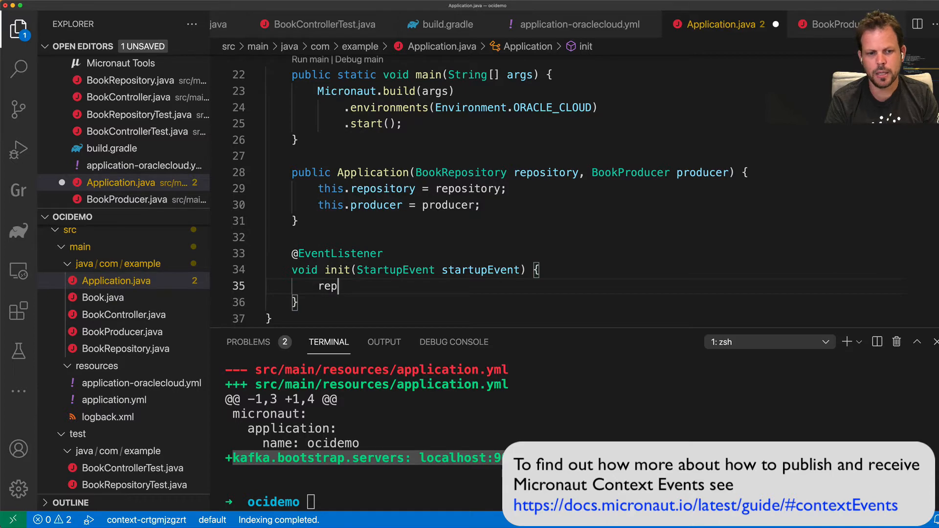
type("ository.save(b")
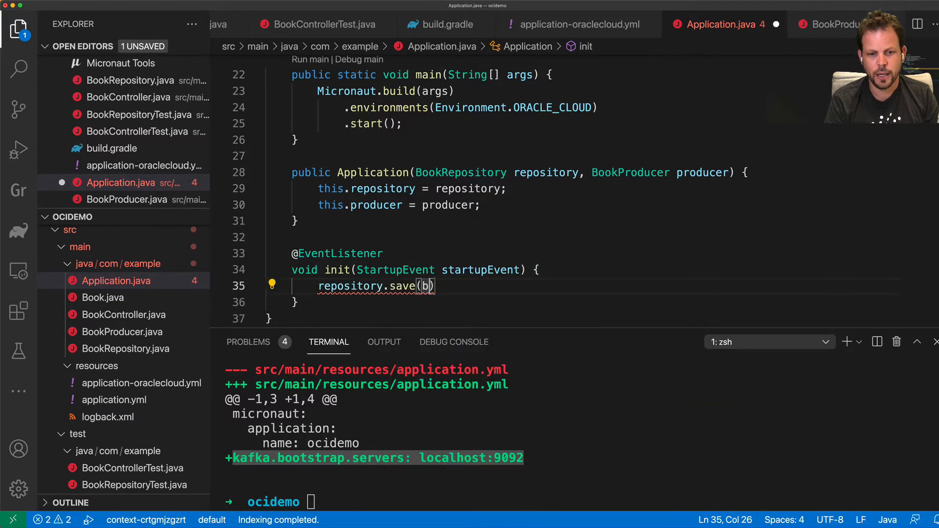
type("new Book()")
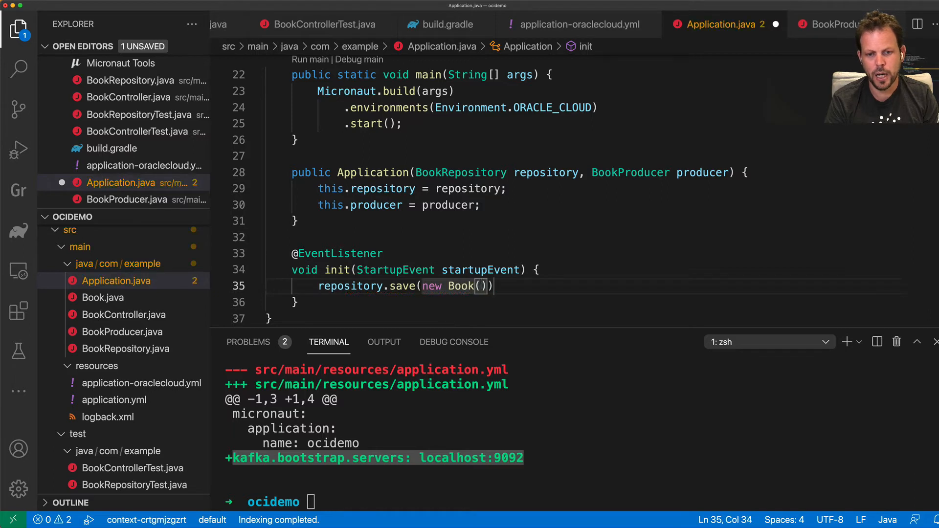
type("\"The ST\"")
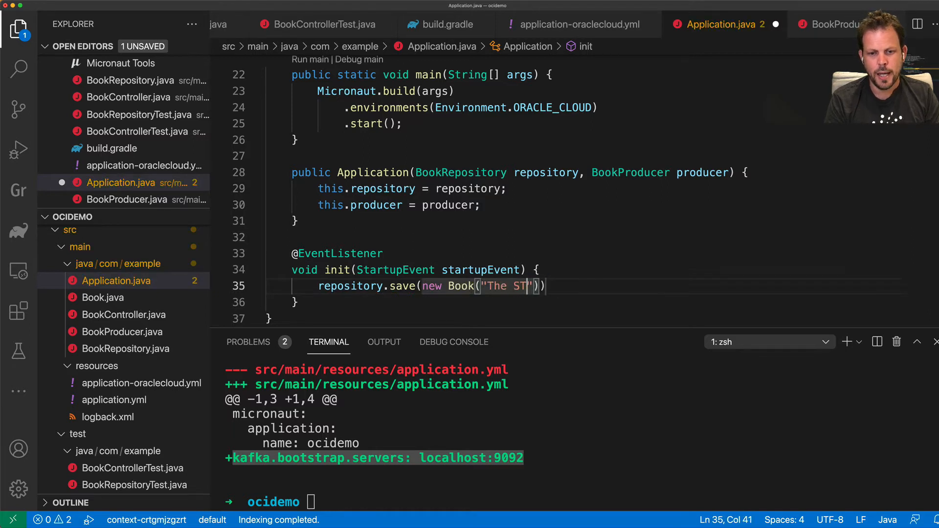
type("and")
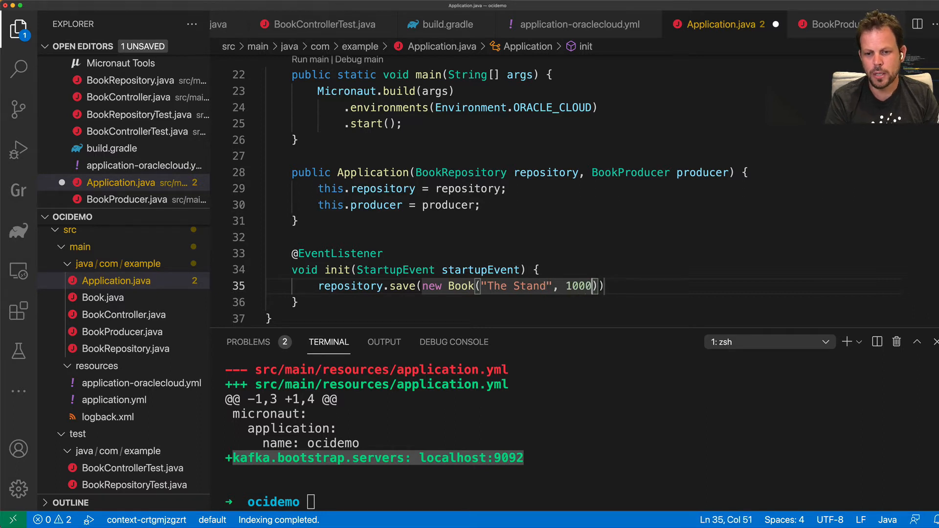
type(");")
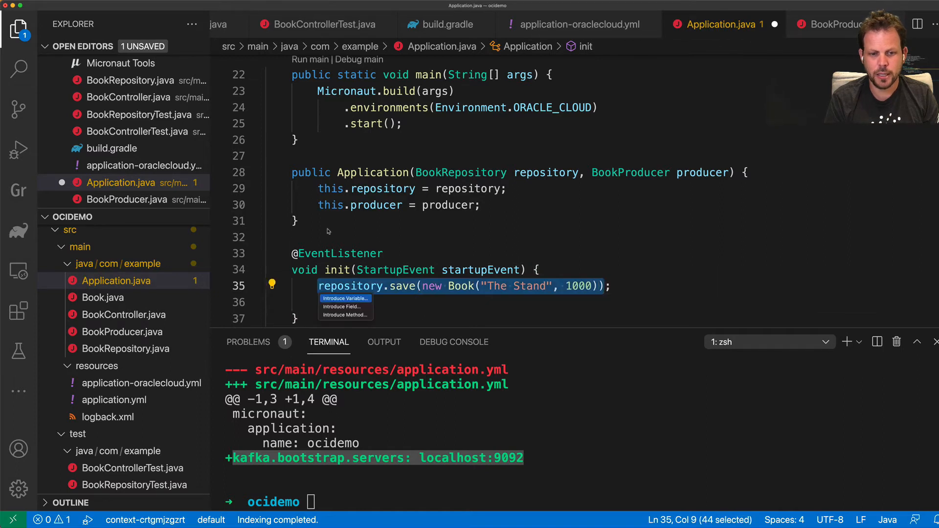
Step: Store the saved Book in a variable named result and call producer.send(book)
left_click(344, 298)
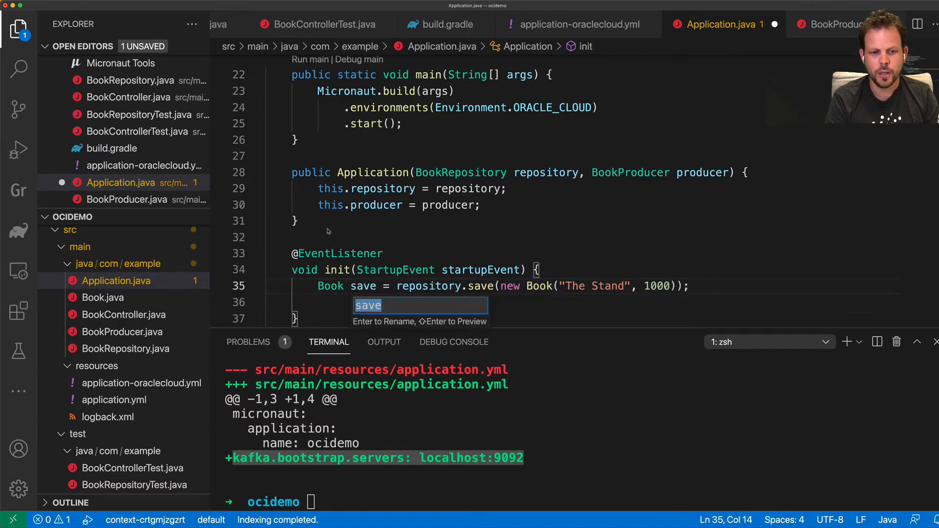
key("Escape")
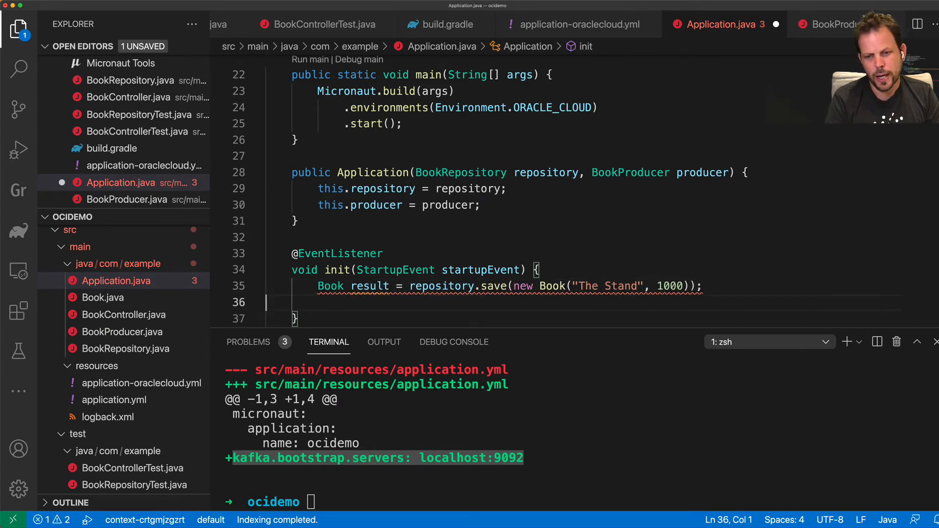
type("p")
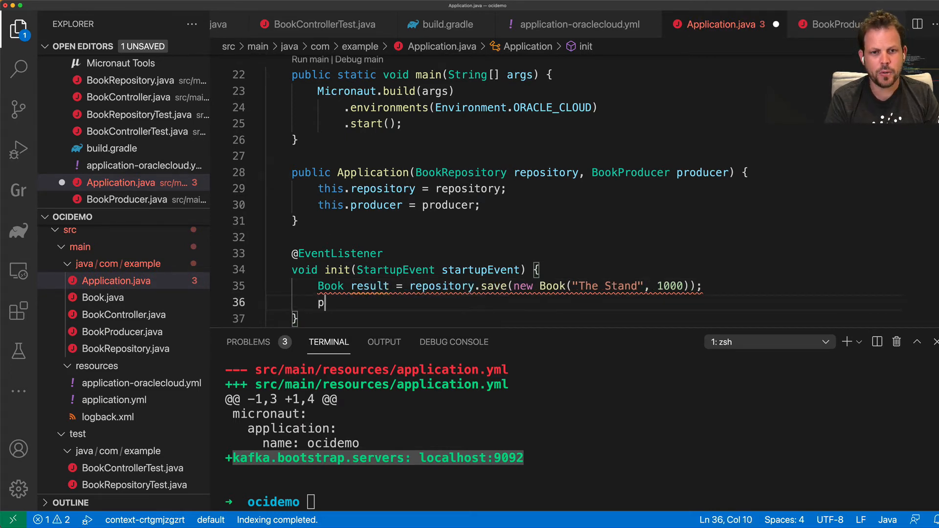
type("roducer.send(book);")
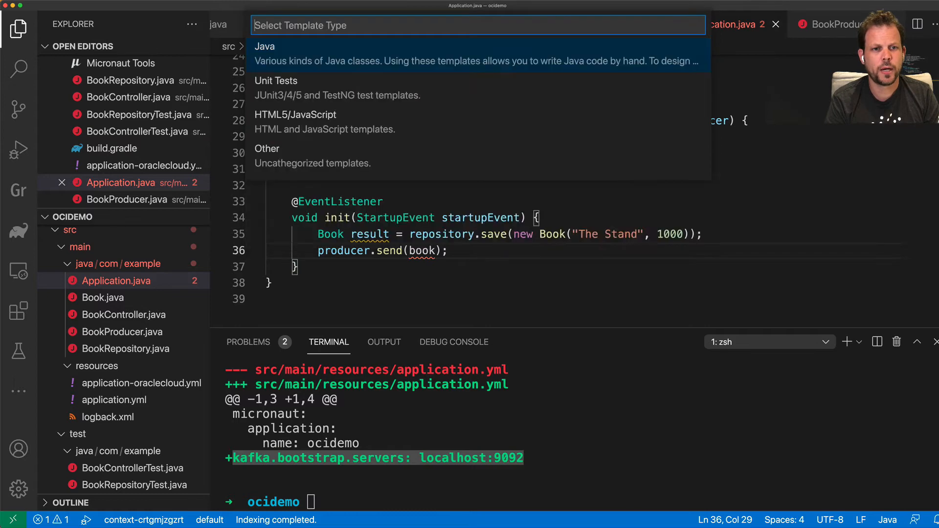
Step: Create a new Java class named BookConsumer in com.example
left_click(265, 53)
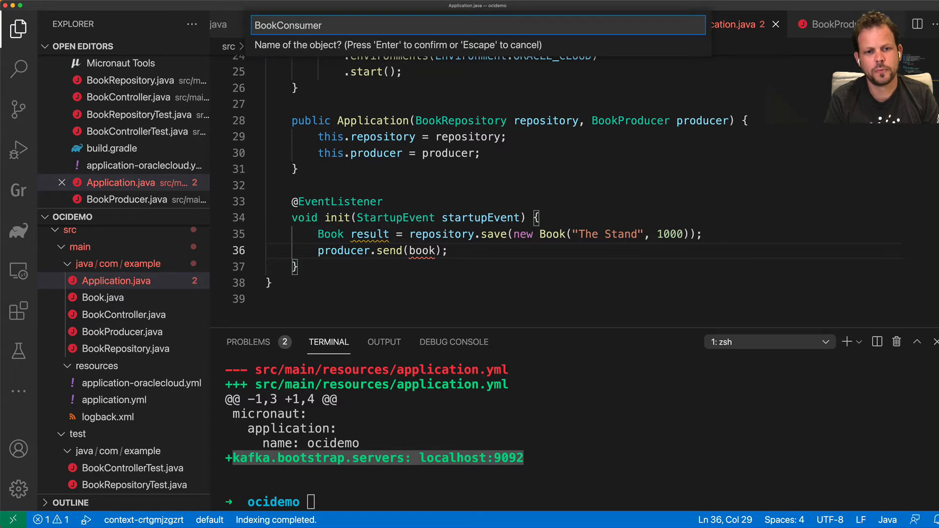
key("Enter")
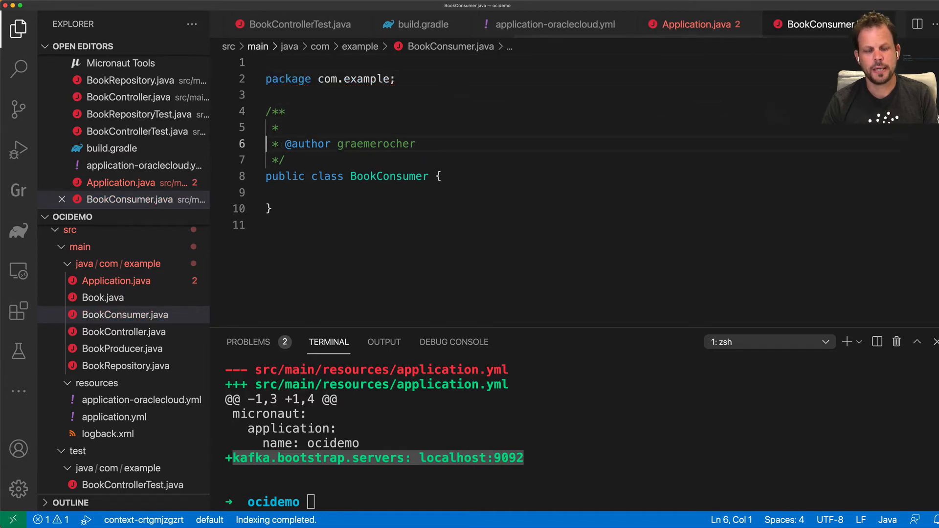
type("@")
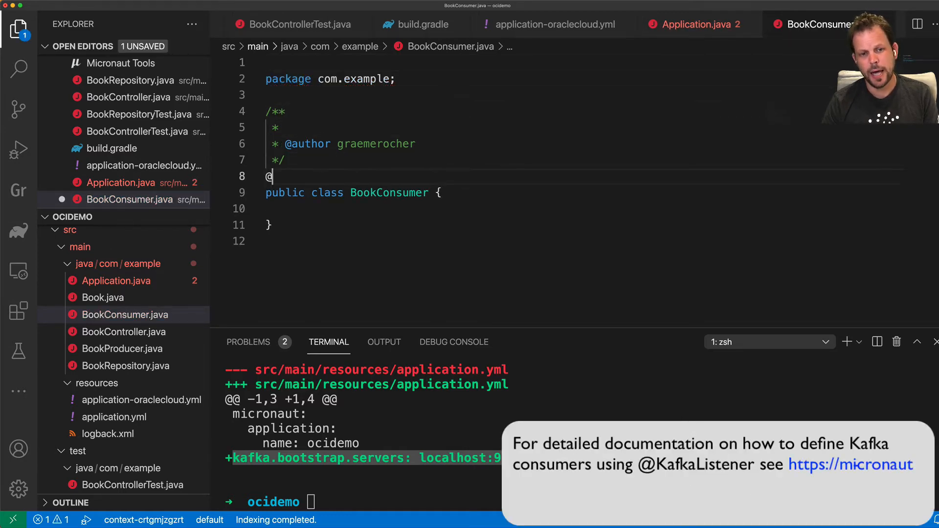
type("KafkaLI")
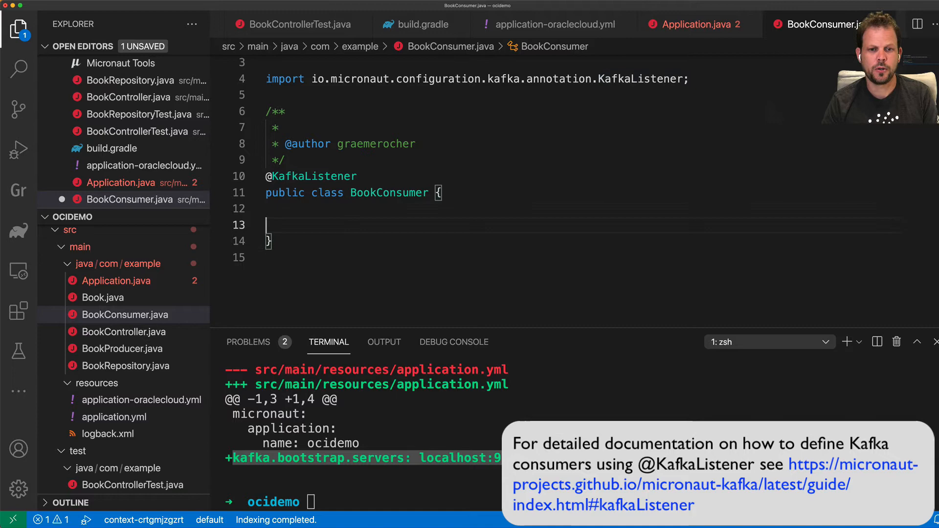
type("@Topic(\"events")
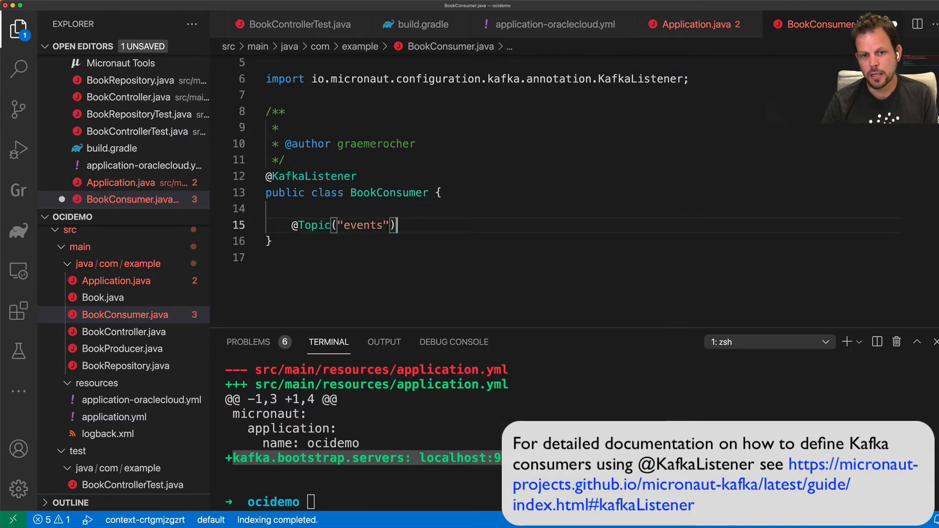
type("void receive(Book")
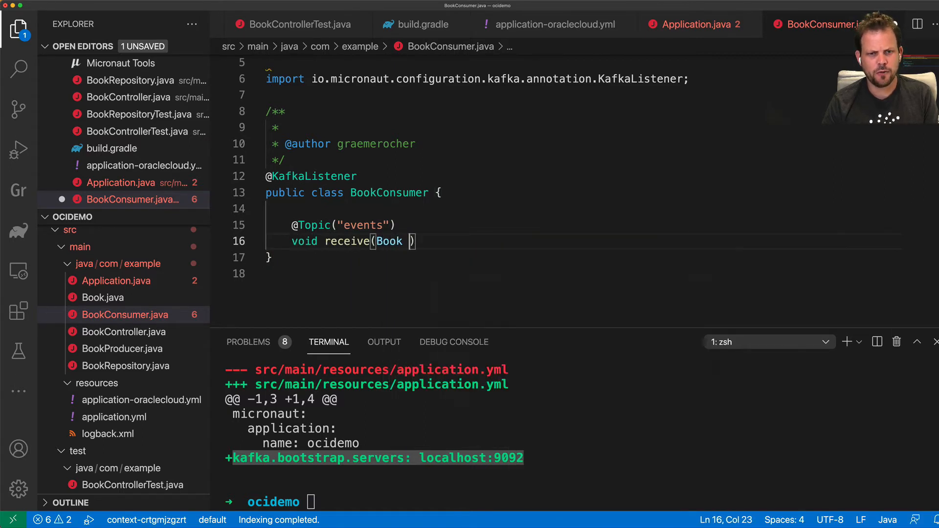
type("book) {")
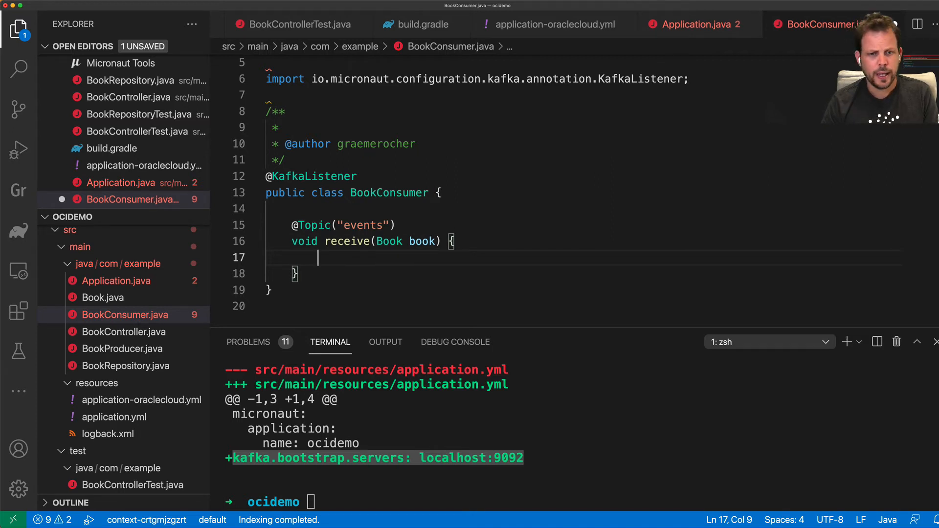
Step: Print "Book Title = " + book.getTitle() inside the receive method
type("System.out.prin")
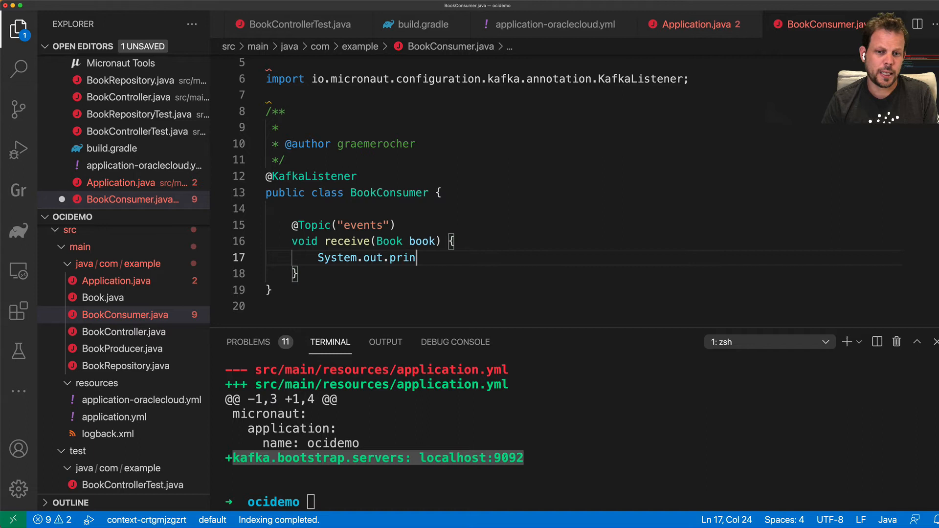
type("tln(\"Book Title\"")
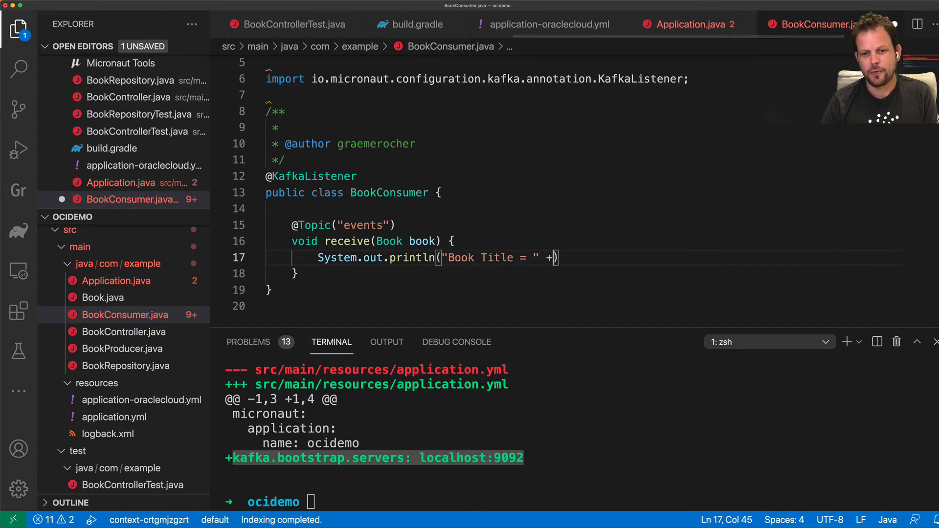
type("book.g")
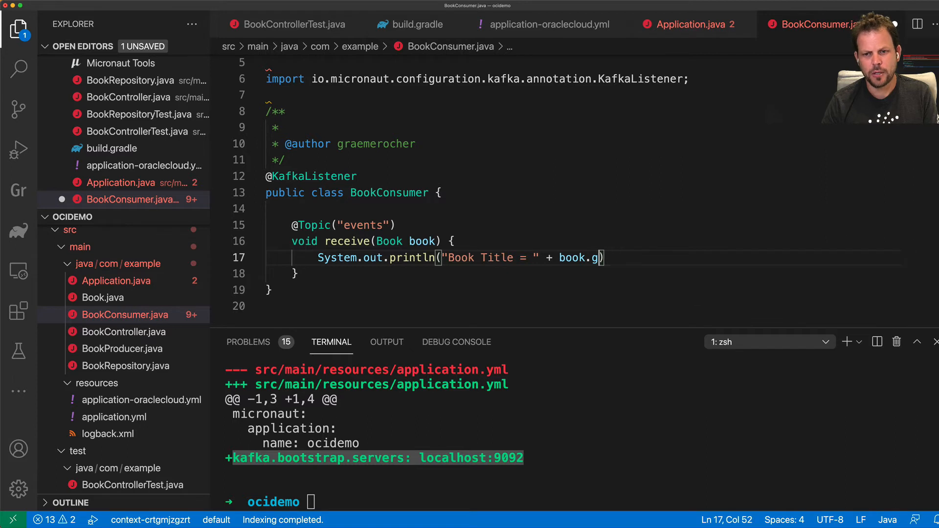
type("et")
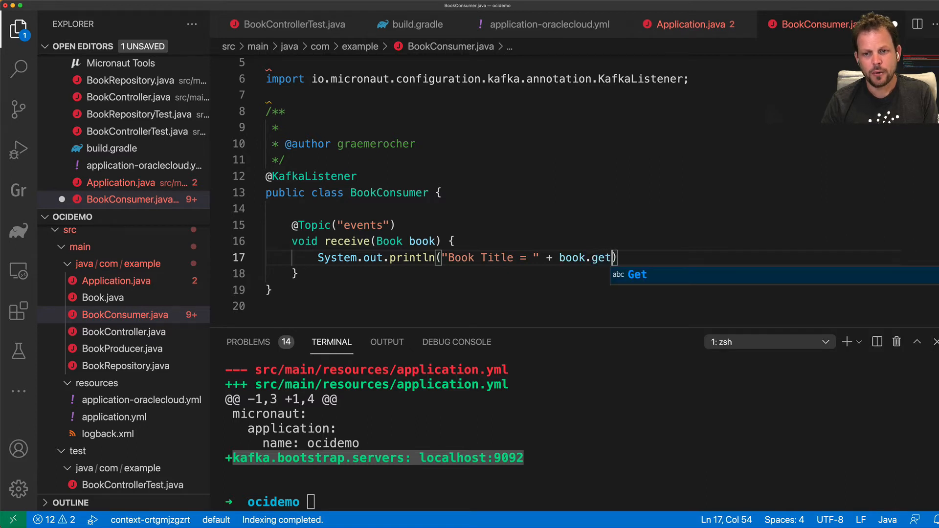
type("Title());")
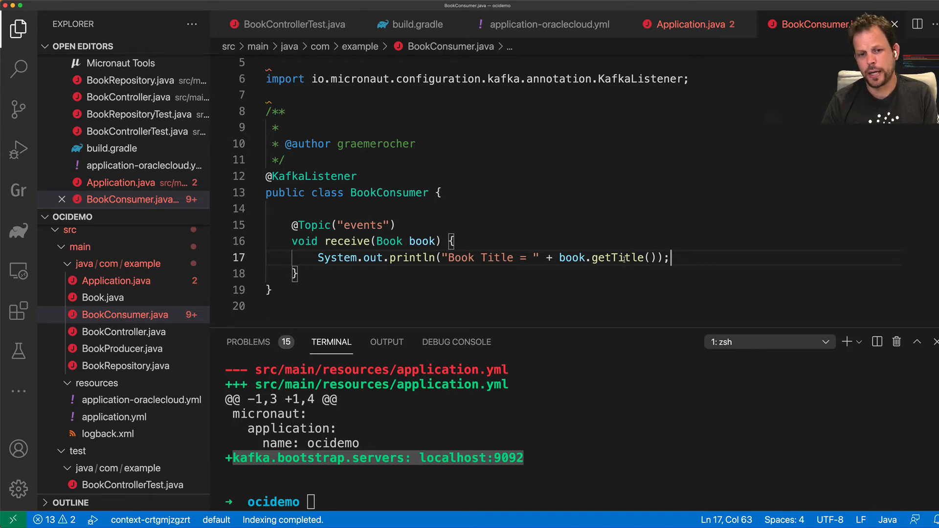
mouse_move(383, 208)
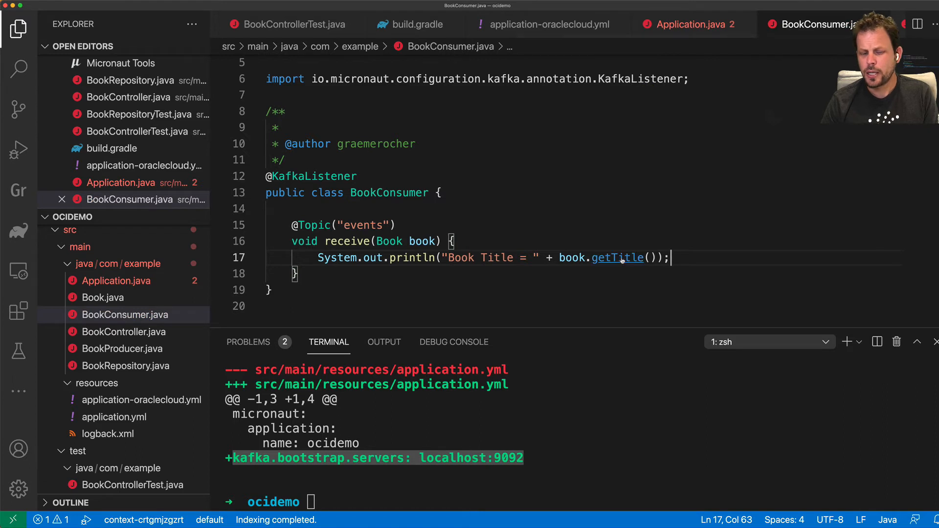
mouse_move(618, 258)
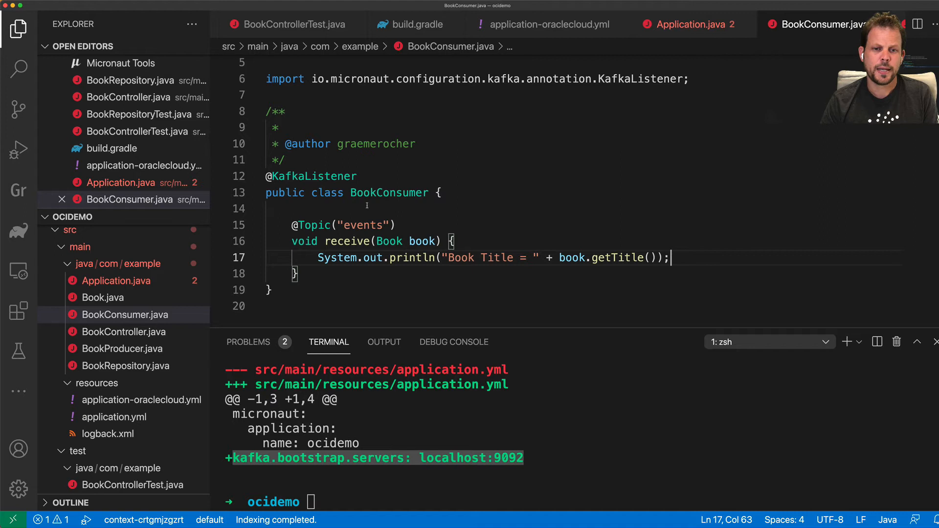
type("()")
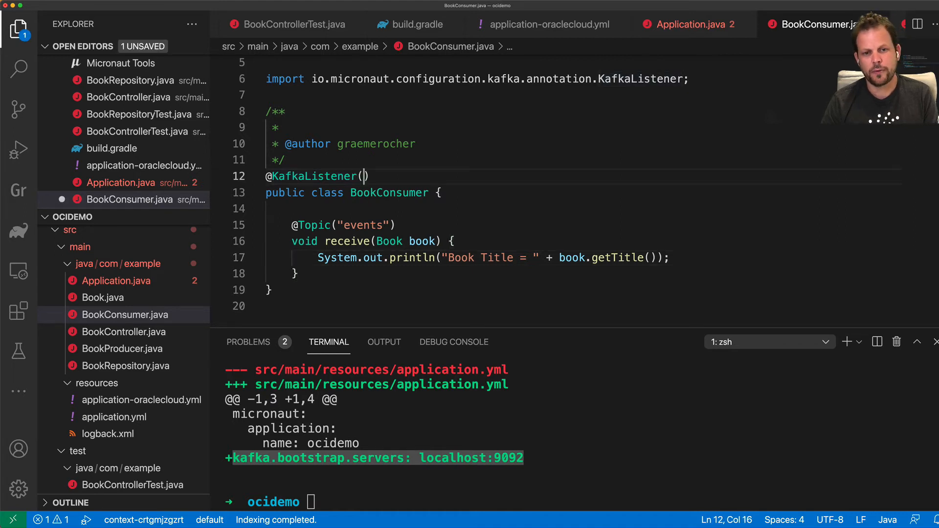
type("offsetReset=")
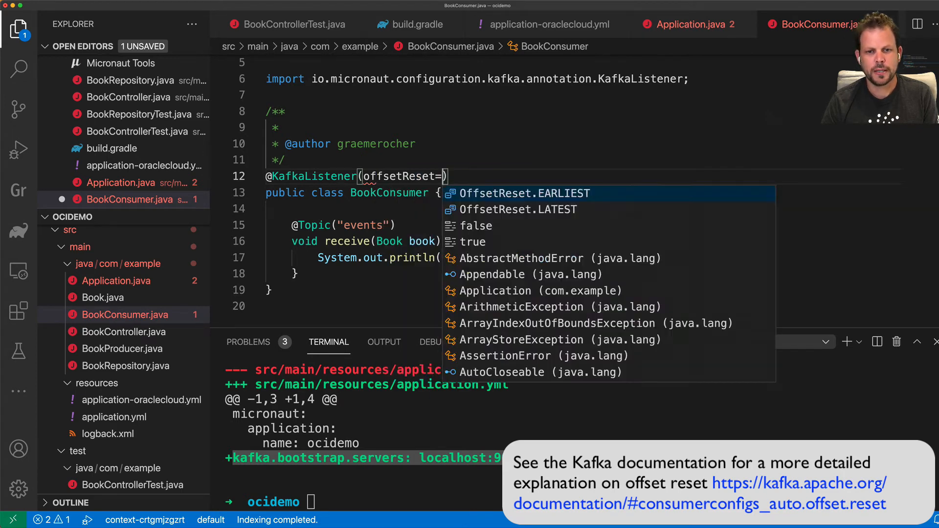
left_click(523, 193)
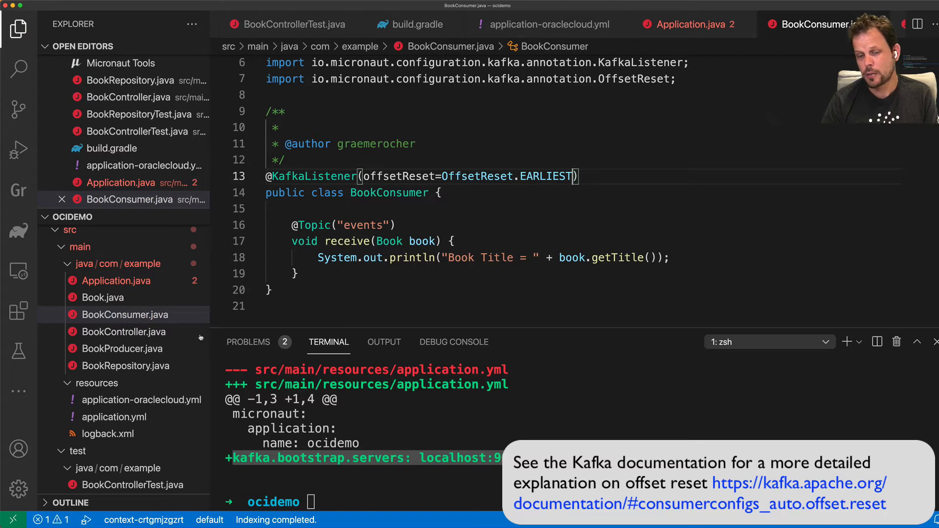
left_click(124, 314)
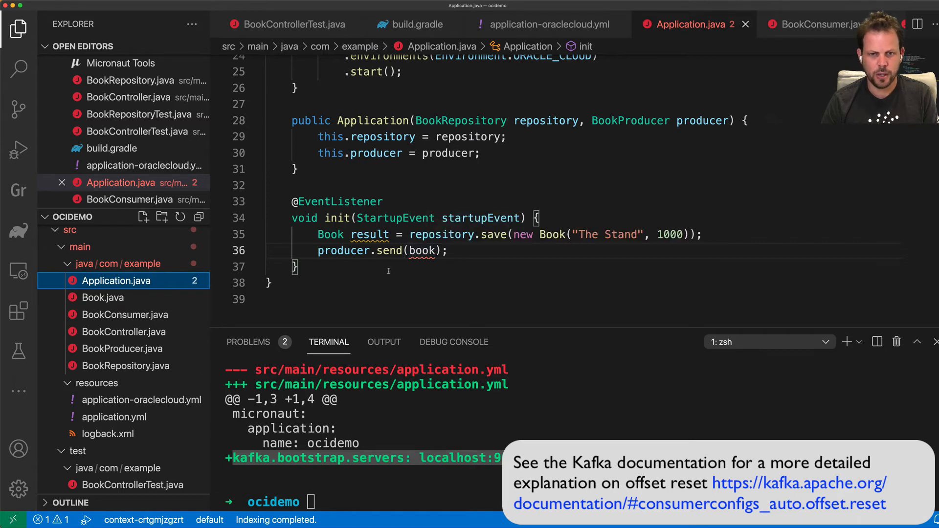
Step: Send the saved result to the producer instead of book and save Application.java
type("result")
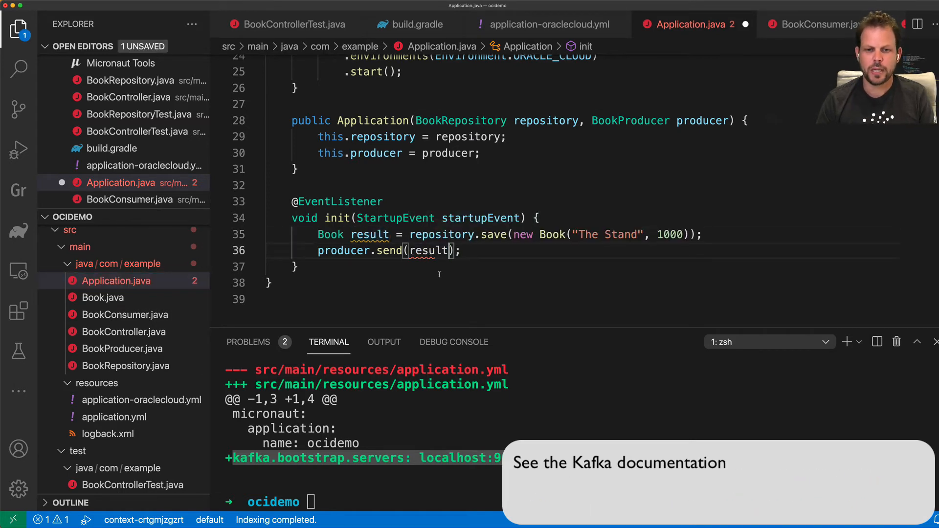
key("cmd+s")
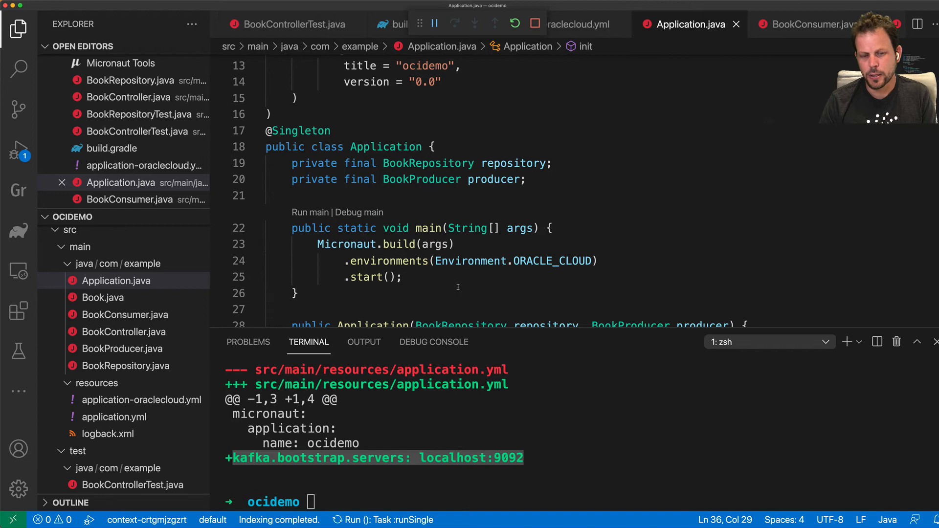
Step: Highlight the printed "Book Title = The Stand" in the Debug Console, then switch to BookProducer.java
left_click(433, 341)
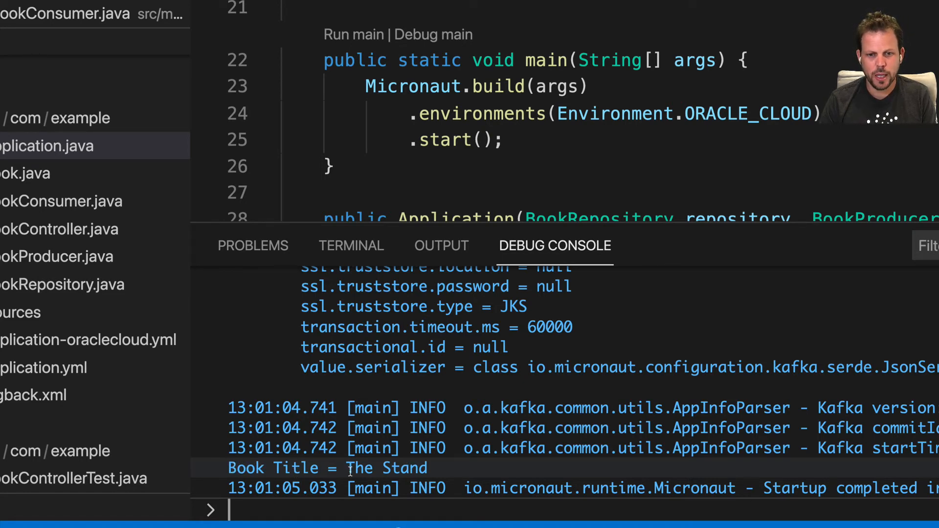
double_click(386, 468)
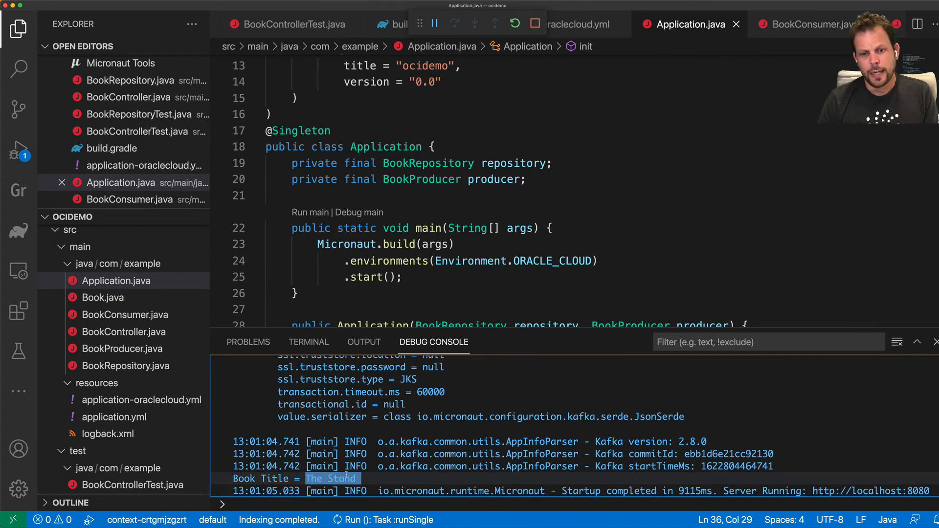
mouse_move(524, 246)
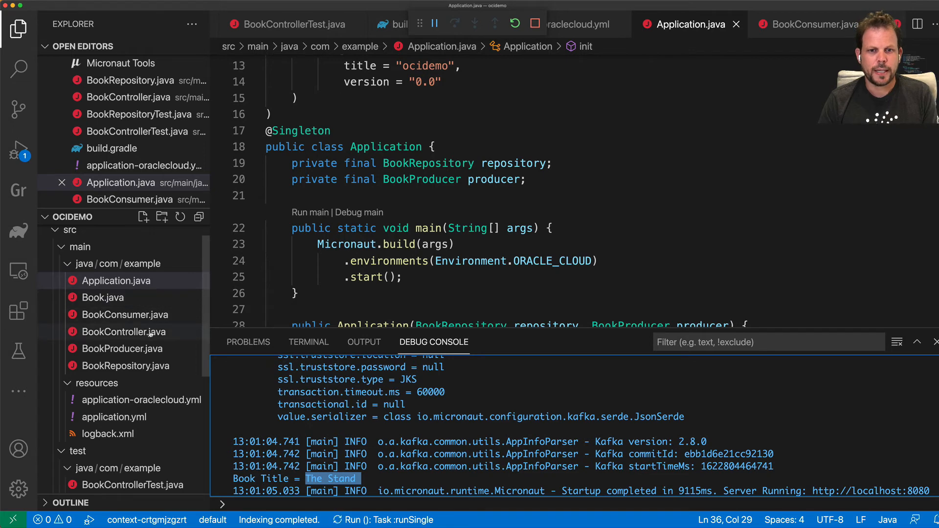
mouse_move(122, 331)
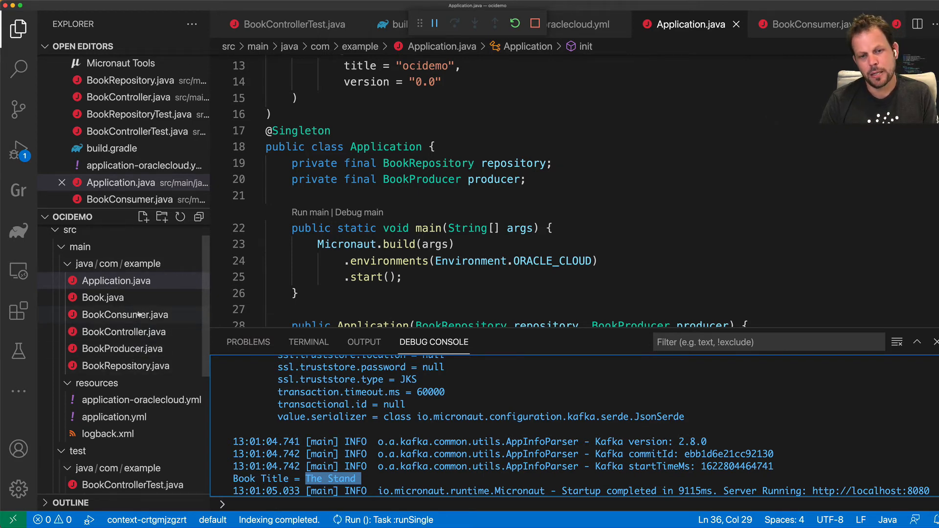
left_click(124, 314)
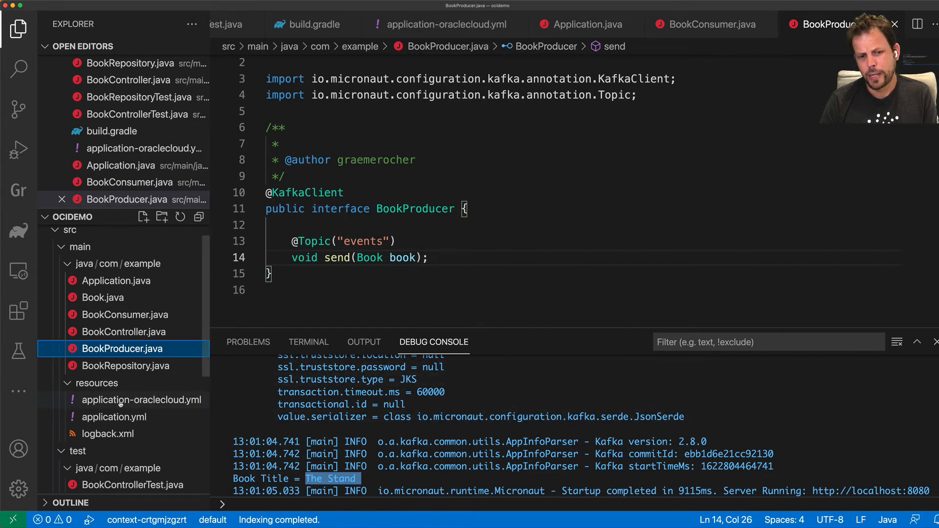
mouse_move(142, 399)
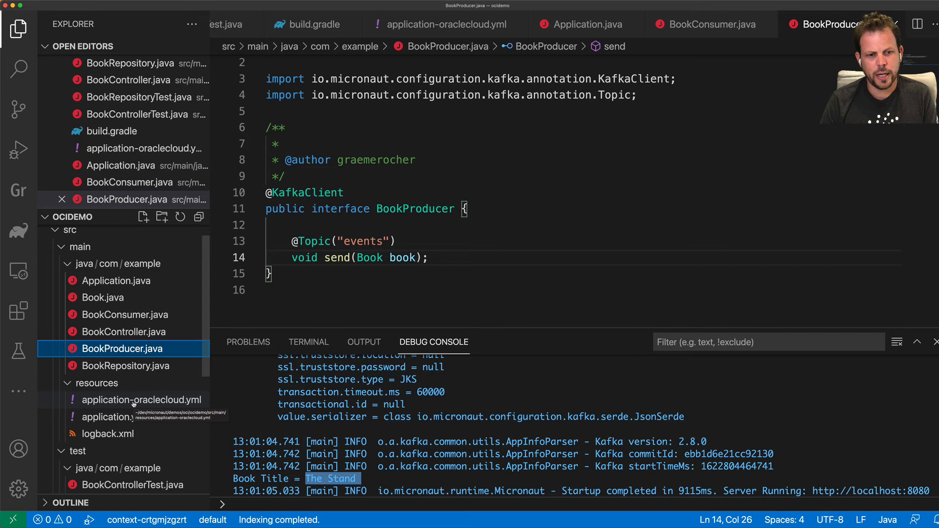
Step: Show application-oraclecloud.yml with its Oracle datasource dialect setting
left_click(140, 399)
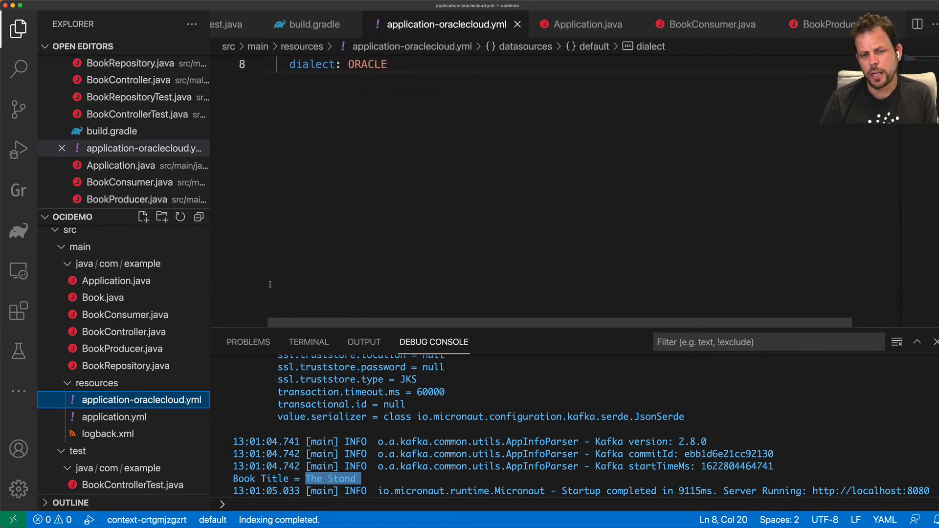
Step: Paste the kafka bootstrap, security and sasl block into application-oraclecloud.yml and relaunch Application.java
key("cmd+tab")
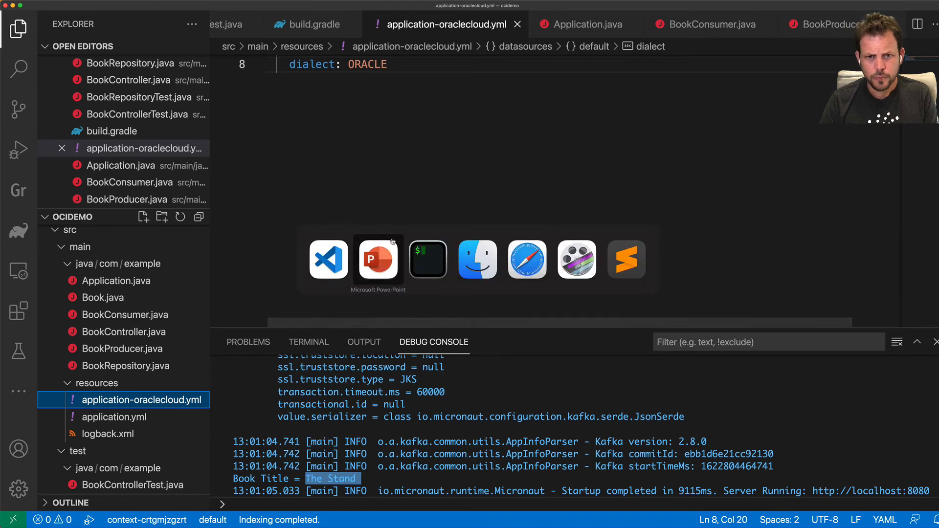
mouse_move(626, 259)
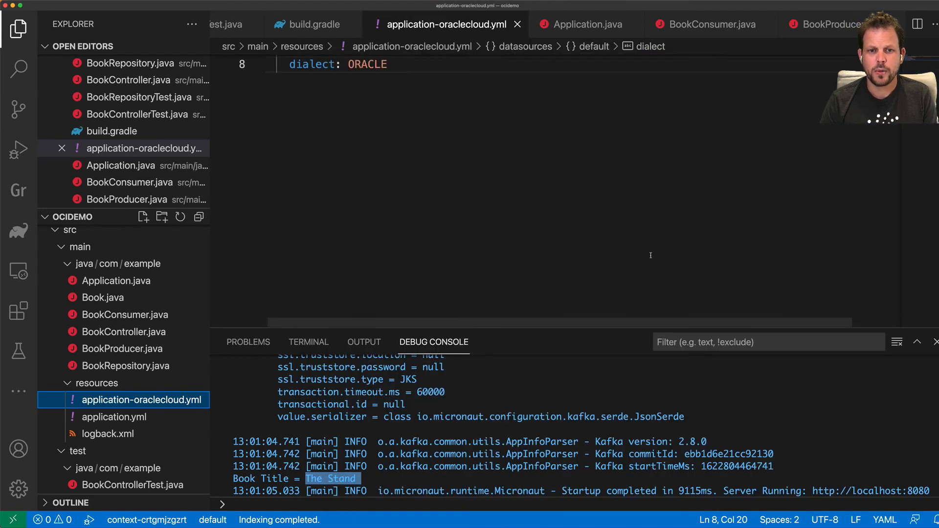
key("enter")
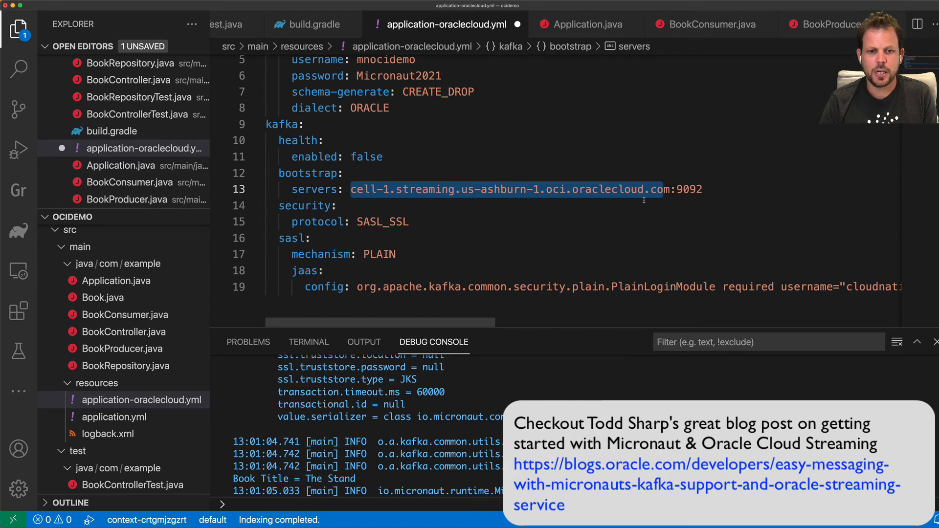
mouse_move(542, 250)
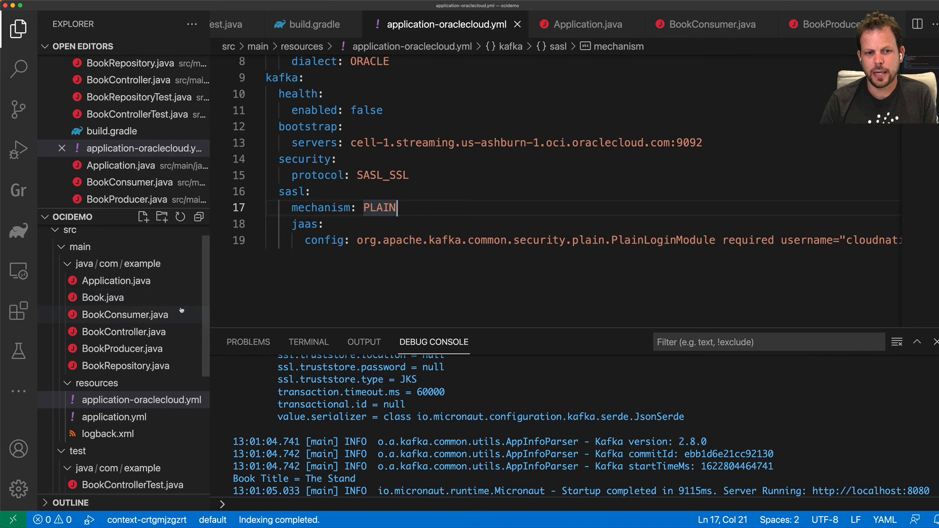
mouse_move(169, 293)
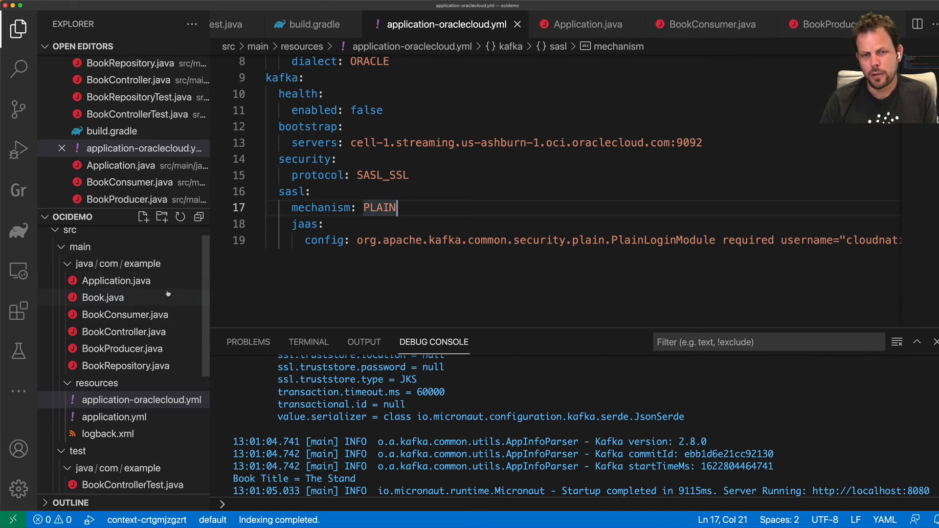
mouse_move(102, 298)
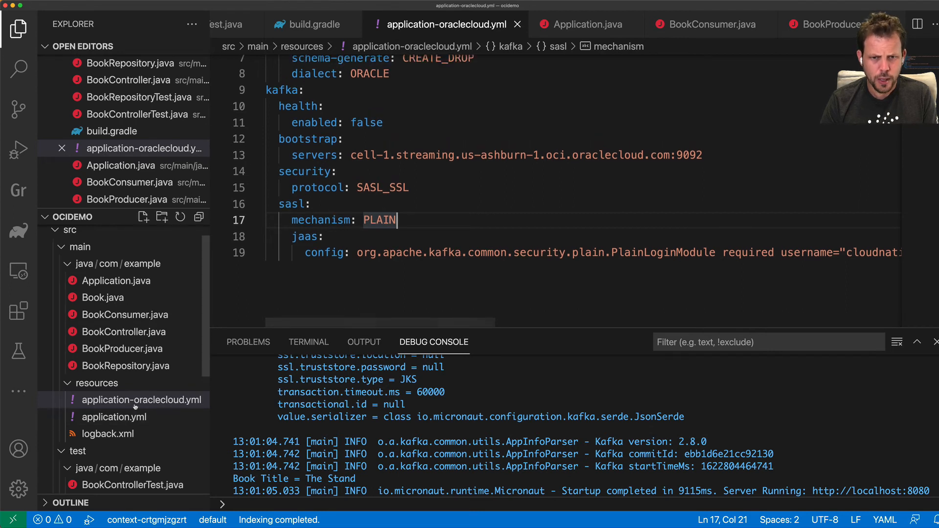
mouse_move(141, 399)
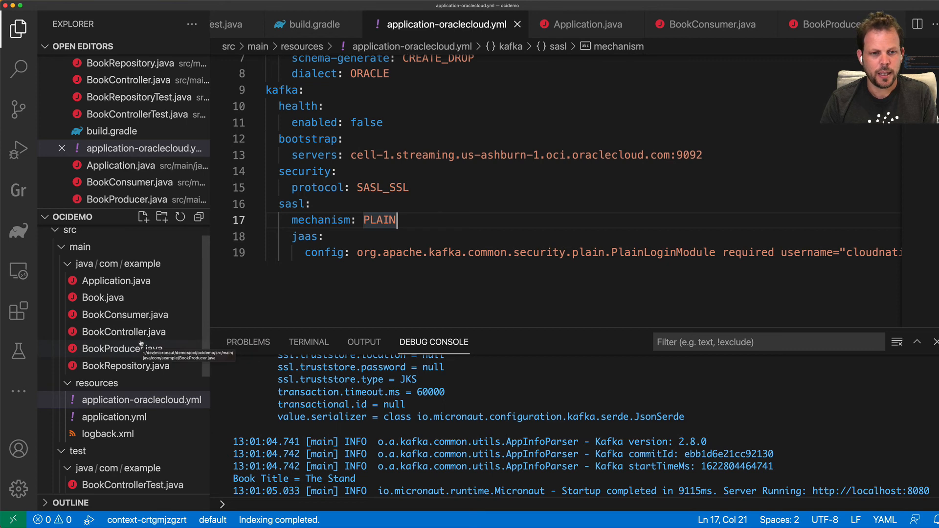
left_click(114, 280)
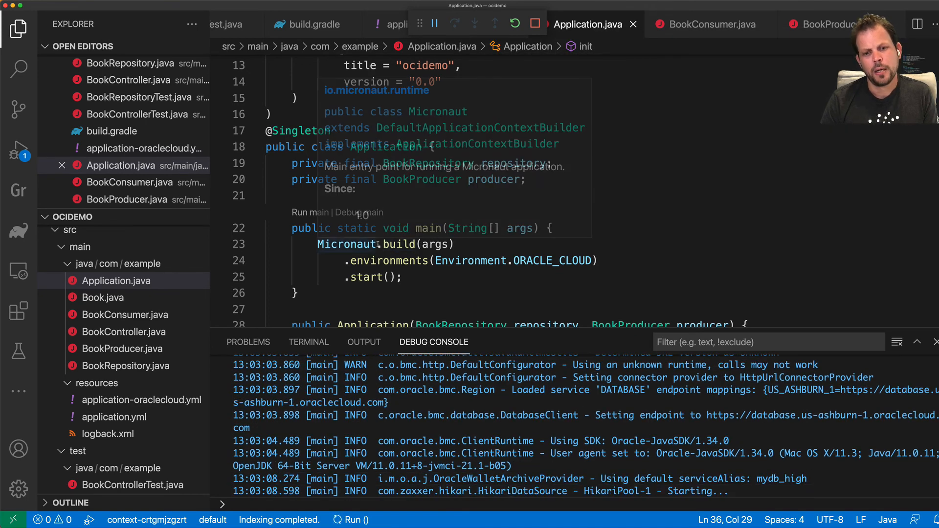
mouse_move(451, 292)
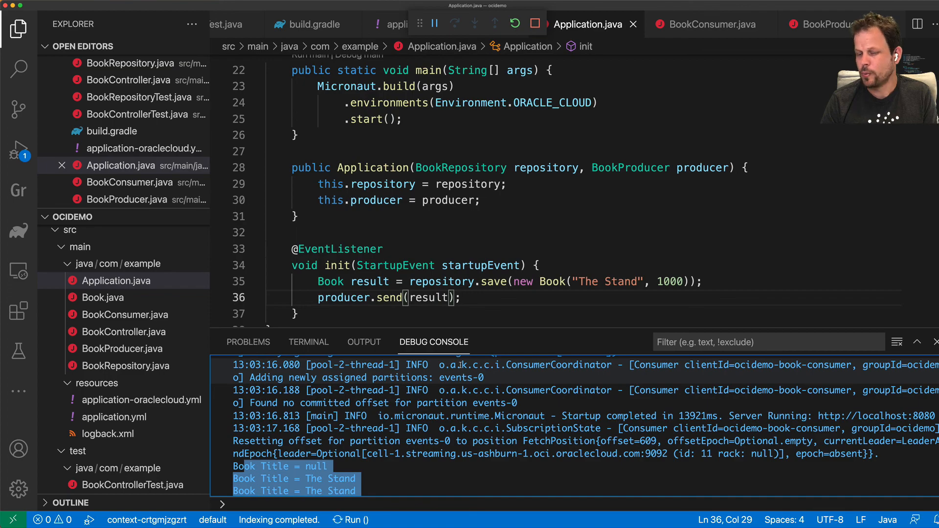
Step: Watch "Book Title = The Stand" print from Oracle Streaming, then switch to another application
key("Cmd+Tab")
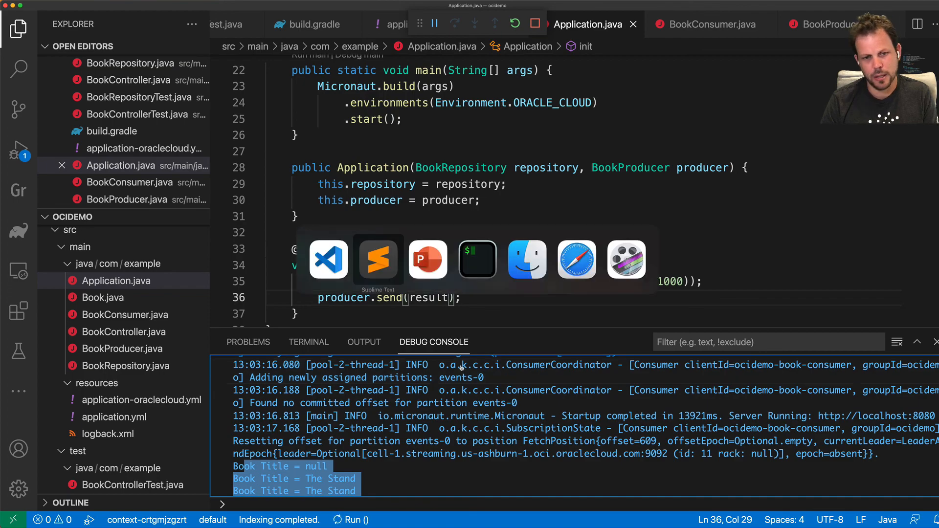